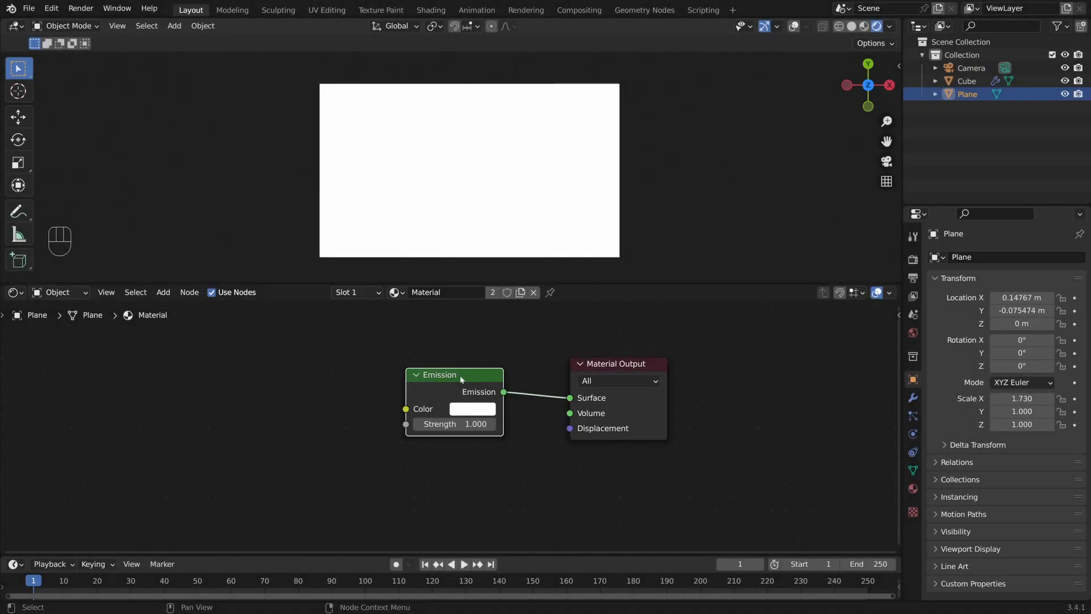
{"action": "mouse_move", "coordinate": [432, 438]}
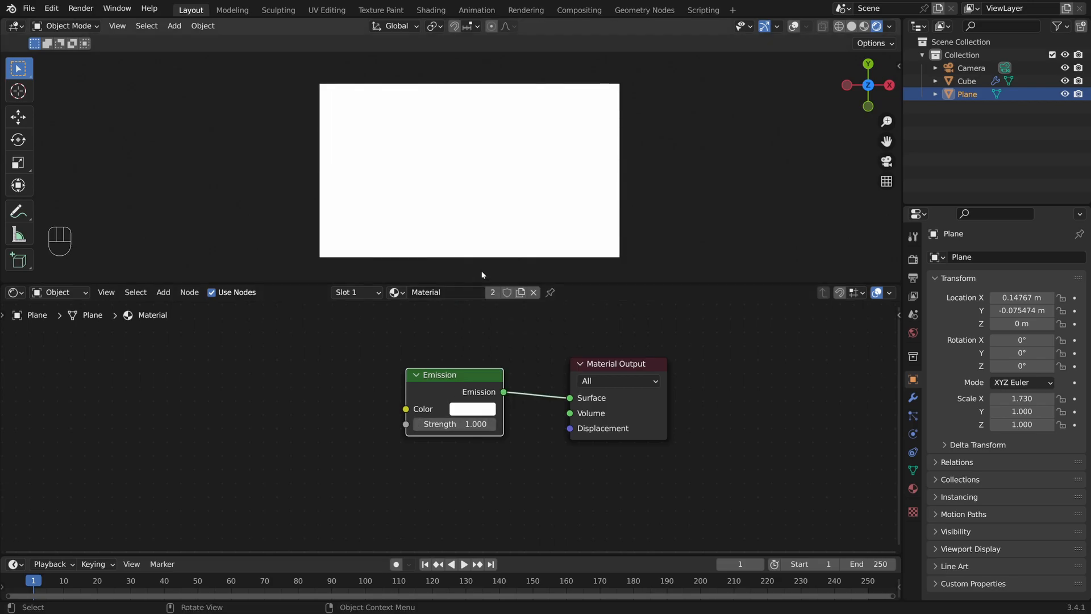
Try yellow, violet and blue as the Emission node's colour.
{"action": "left_click", "coordinate": [472, 408]}
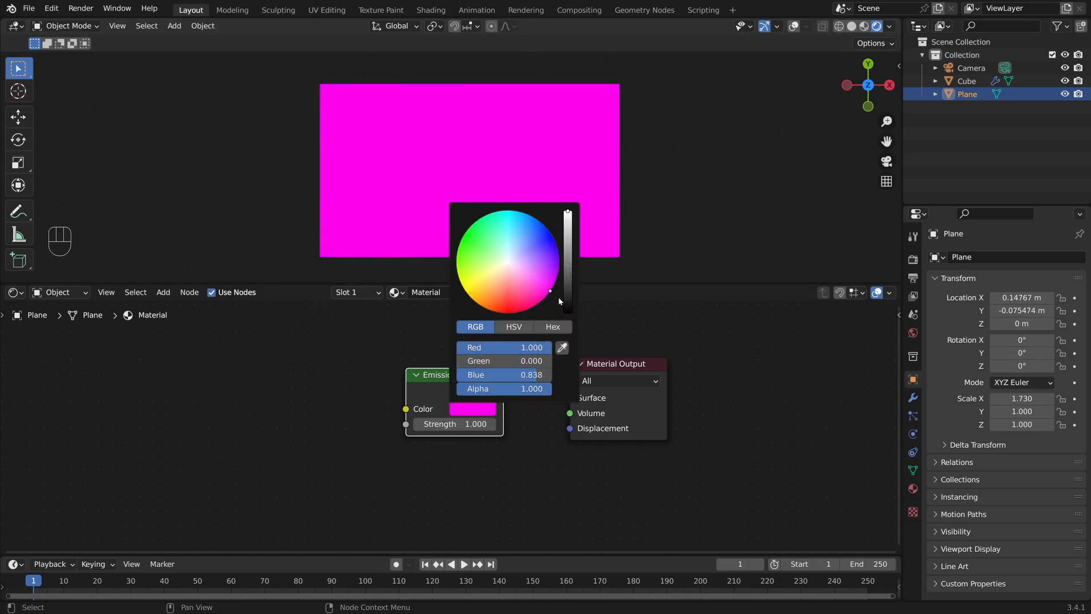
{"action": "left_click", "coordinate": [466, 294]}
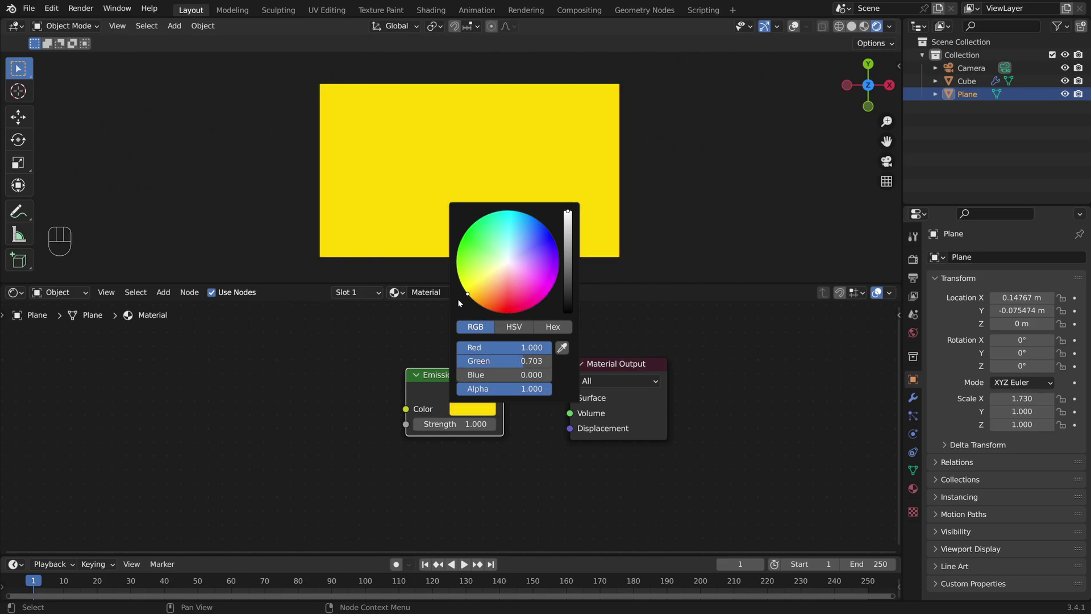
{"action": "left_click", "coordinate": [488, 218]}
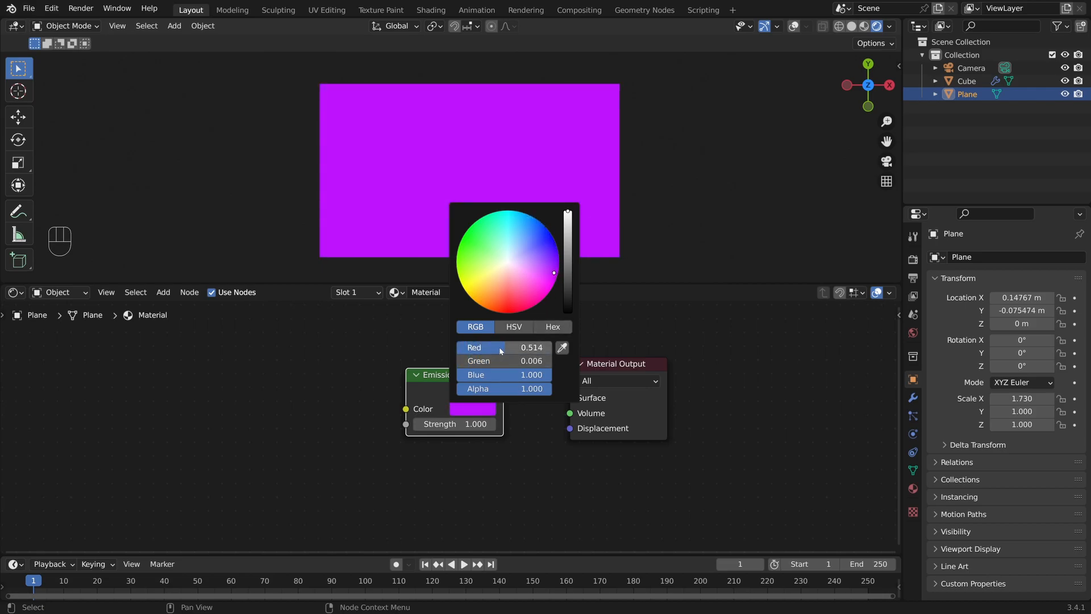
{"action": "left_click_drag", "start_coordinate": [554, 272], "coordinate": [562, 259]}
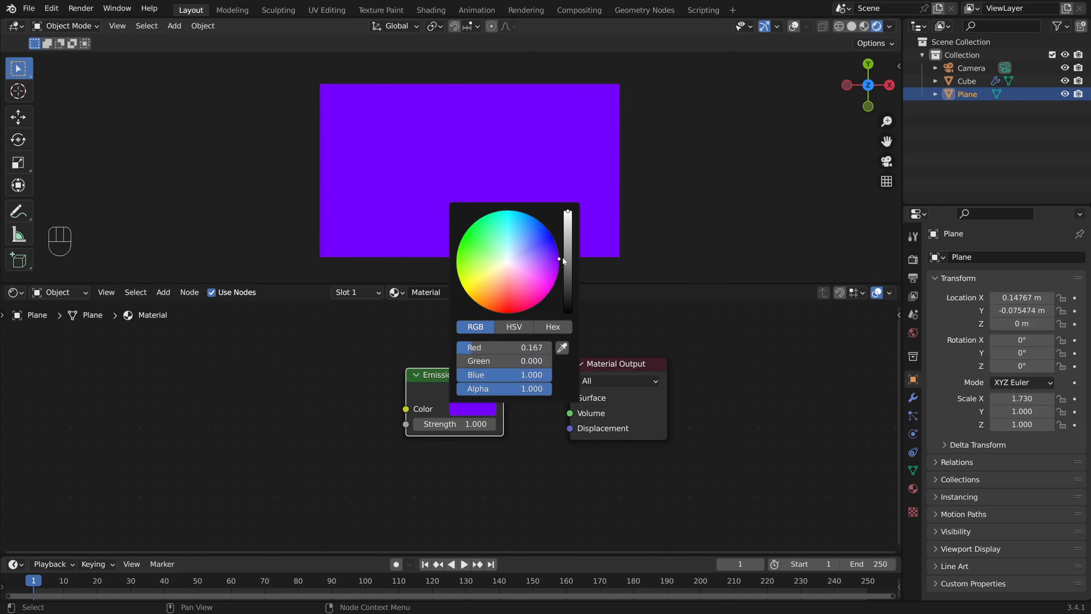
{"action": "left_click", "coordinate": [544, 230]}
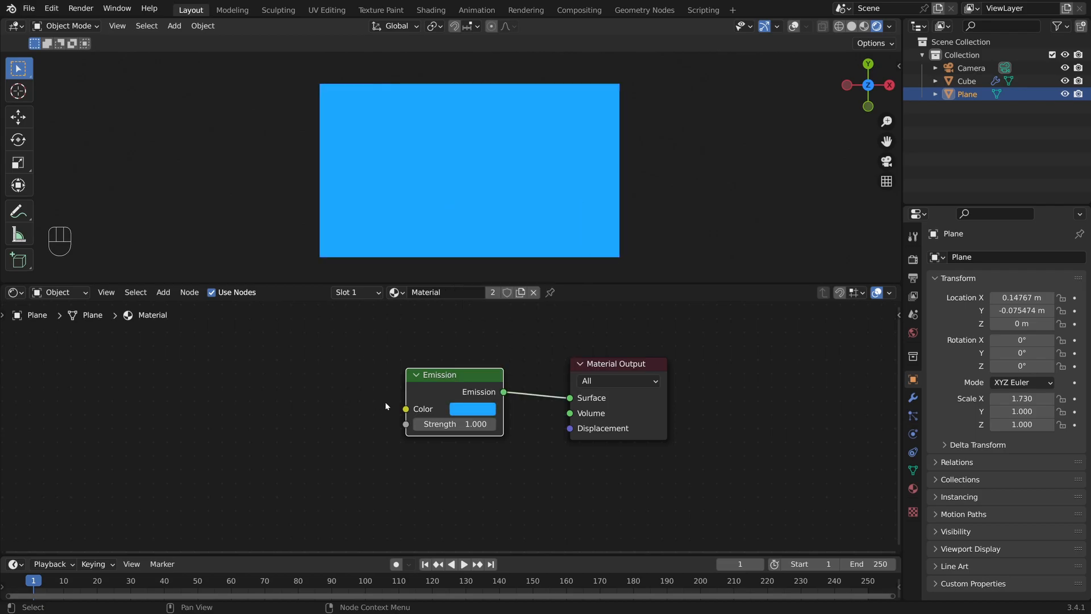
Reset the emission colour to white and add a ColorRamp node feeding it.
{"action": "left_click", "coordinate": [472, 408]}
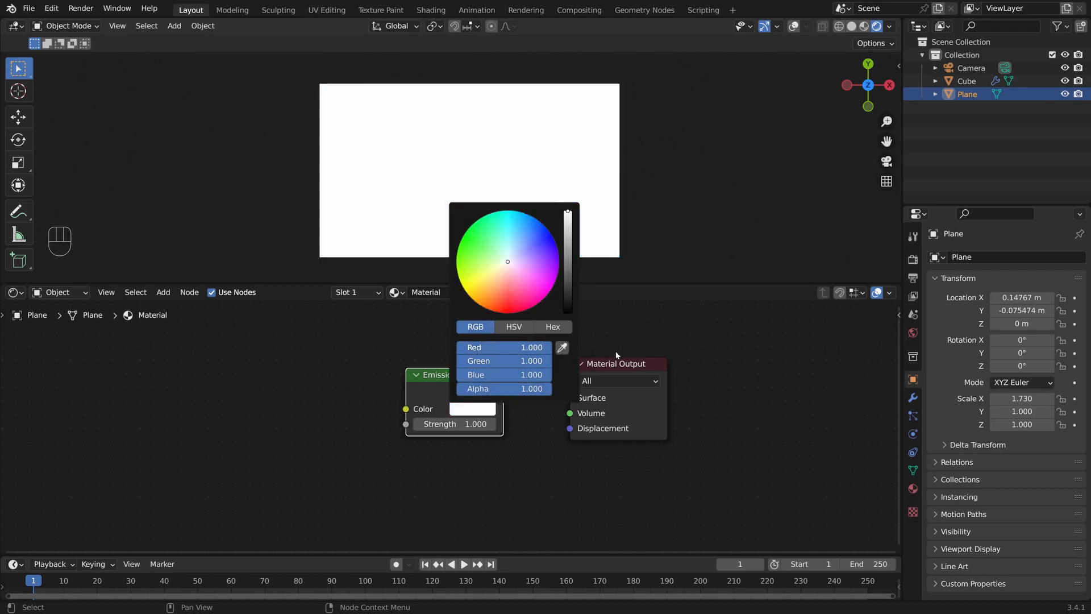
{"action": "left_click", "coordinate": [383, 377]}
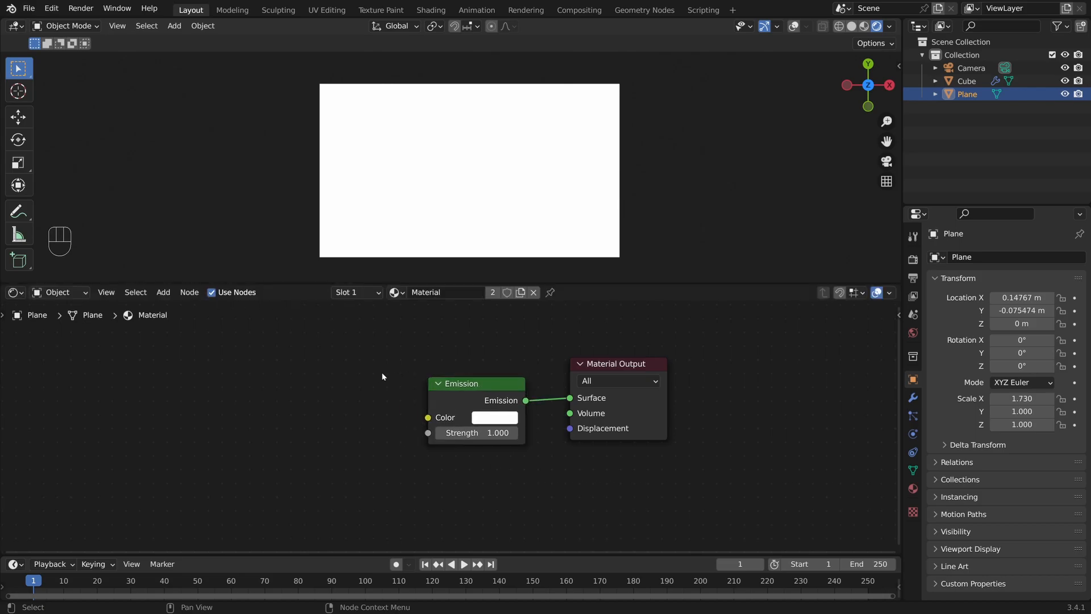
{"action": "key", "text": "shift+a"}
{"action": "type", "text": "co"}
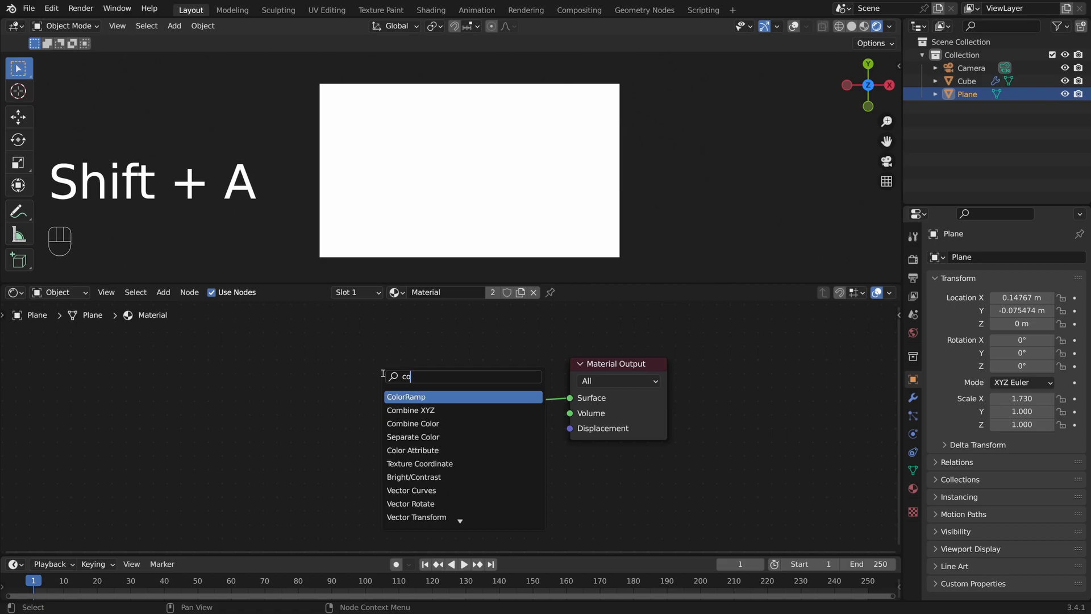
{"action": "left_click", "coordinate": [406, 397]}
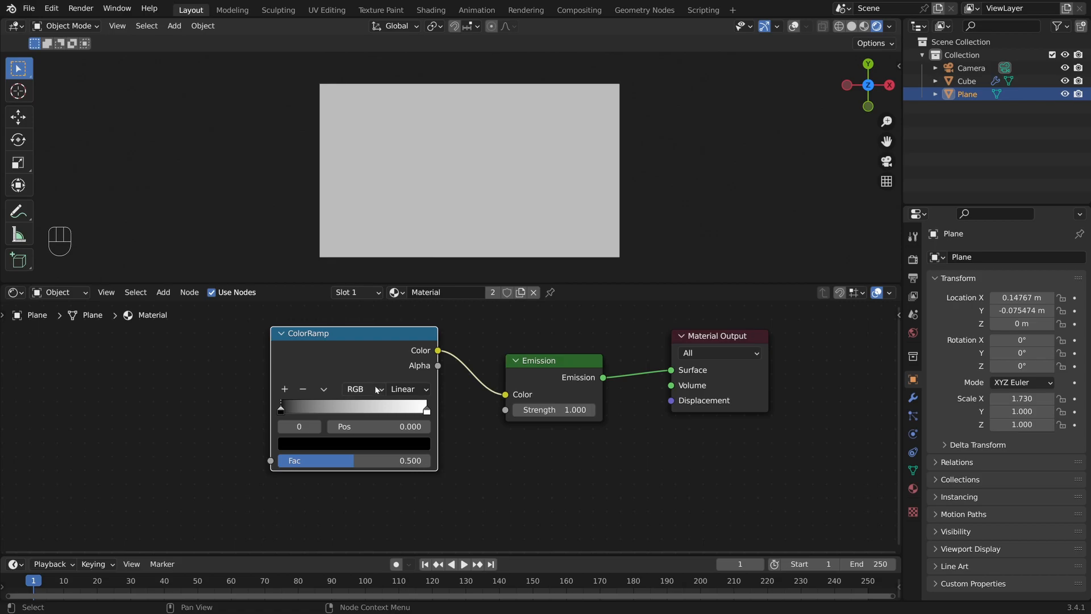
Switch the ColorRamp to HSV colour mode and remove the white stop.
{"action": "left_click", "coordinate": [364, 389]}
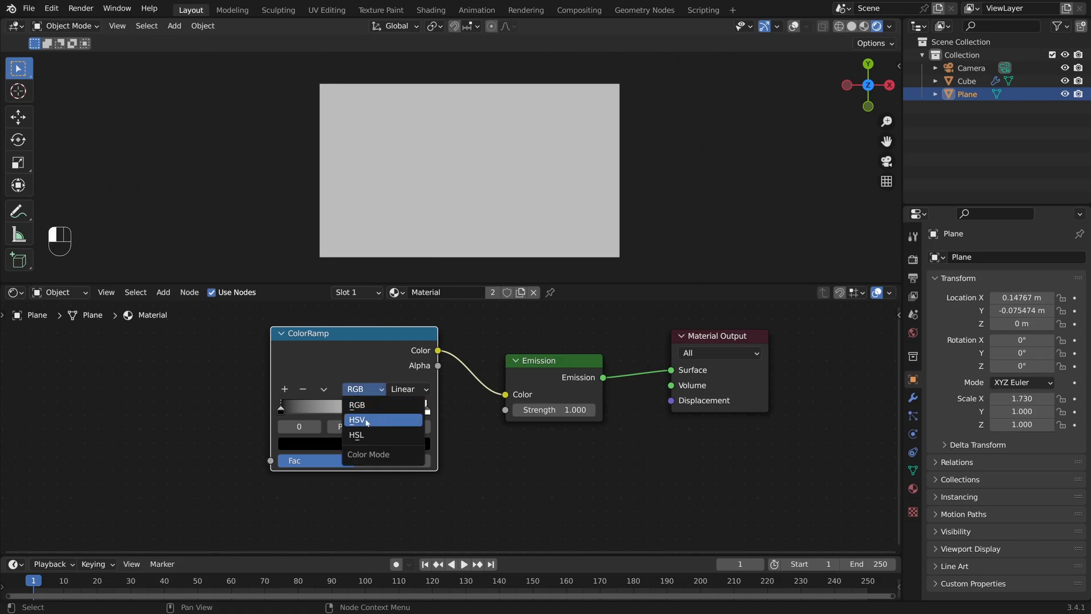
{"action": "left_click", "coordinate": [358, 420]}
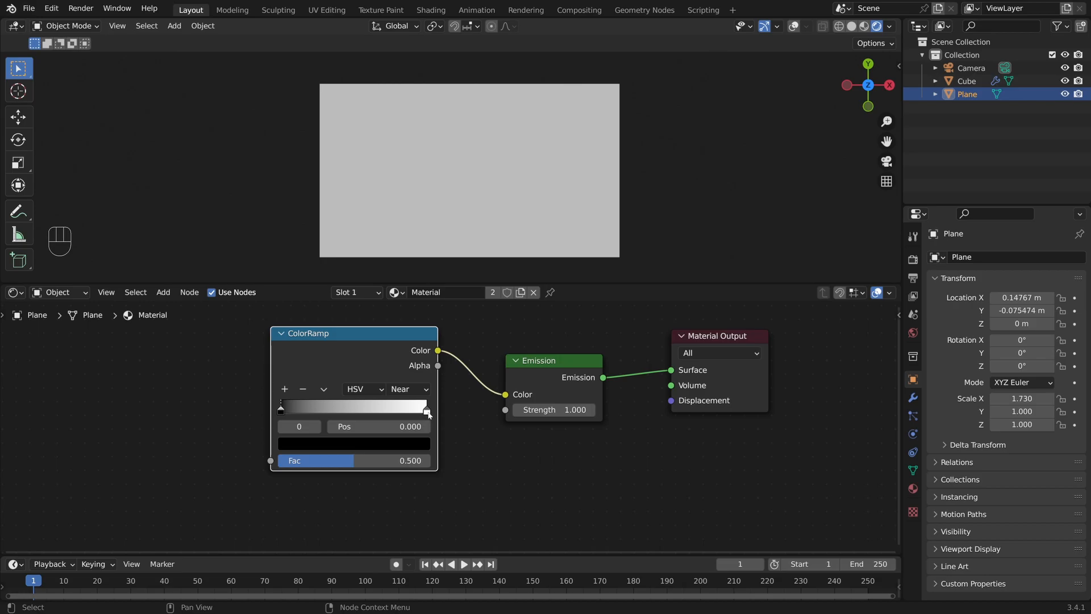
{"action": "left_click", "coordinate": [426, 409]}
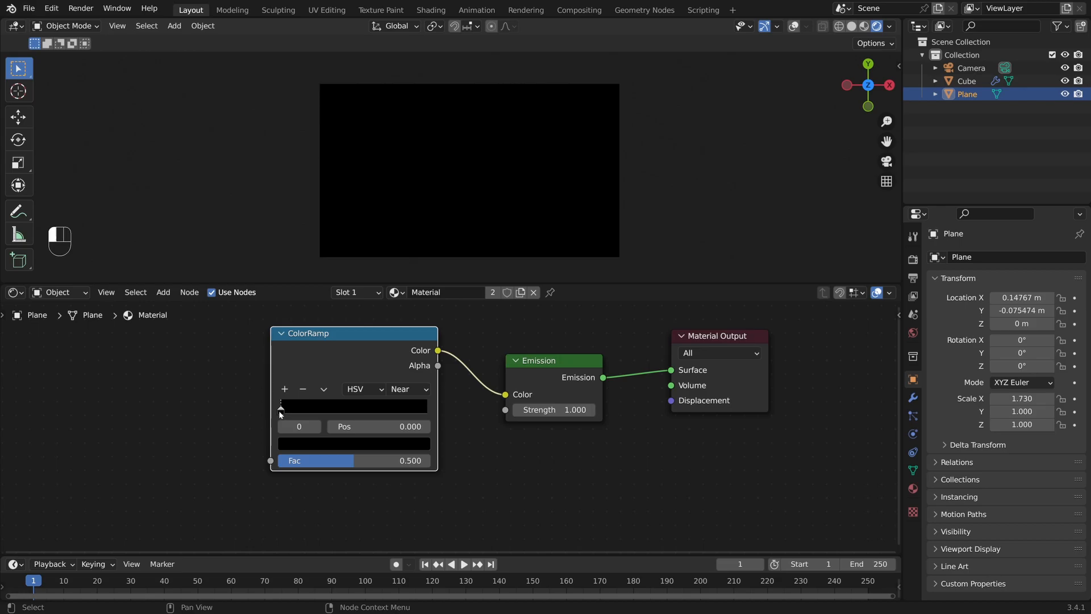
Make the remaining stop bright magenta and move the second stop to position 1.
{"action": "left_click", "coordinate": [354, 406]}
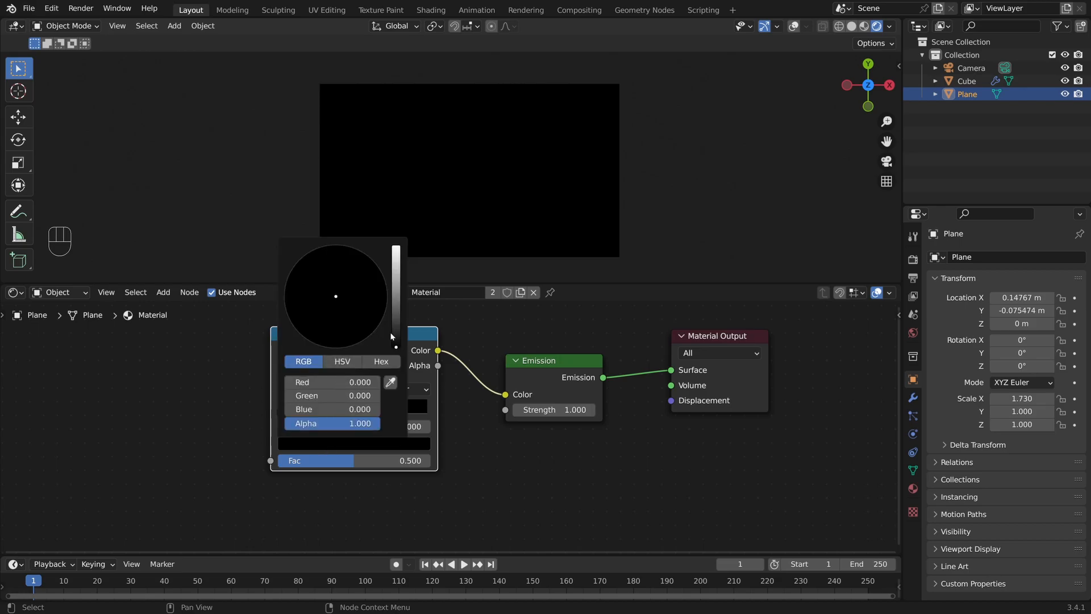
{"action": "left_click", "coordinate": [379, 323]}
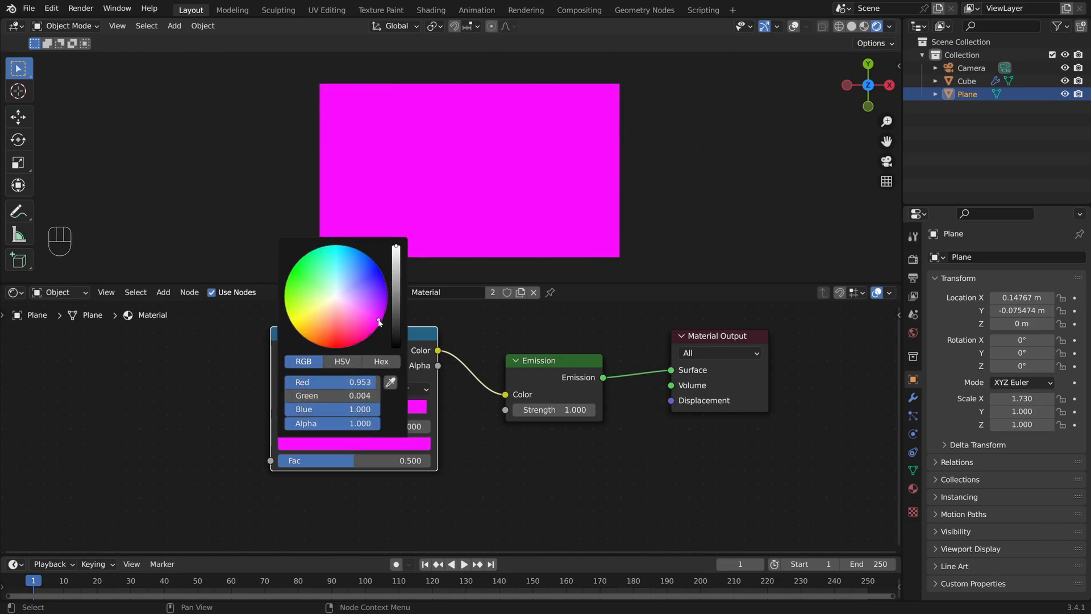
{"action": "left_click_drag", "start_coordinate": [379, 321], "coordinate": [379, 322]}
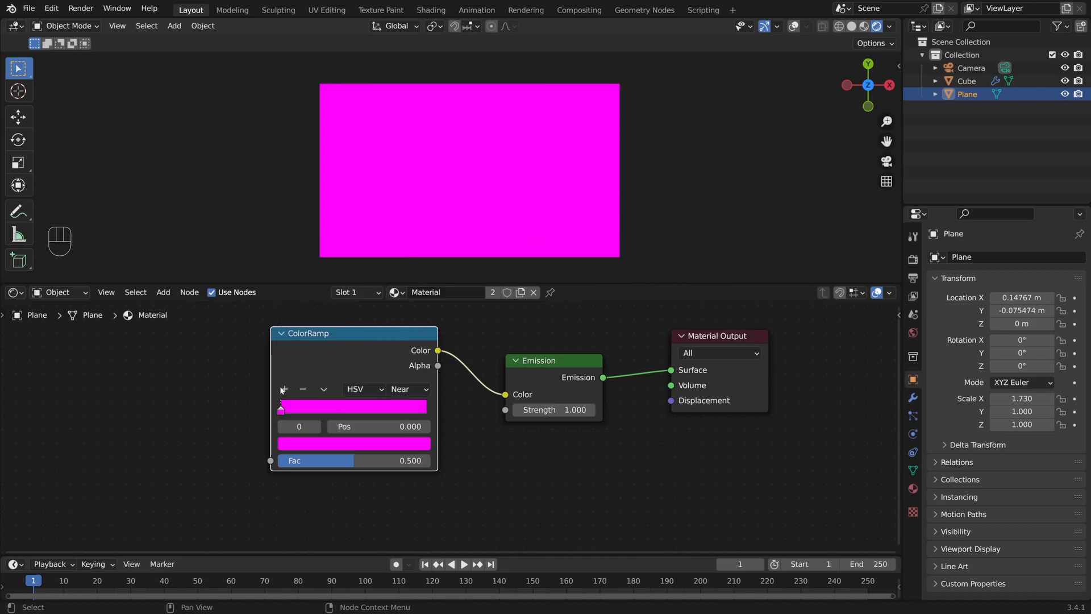
{"action": "mouse_move", "coordinate": [285, 392]}
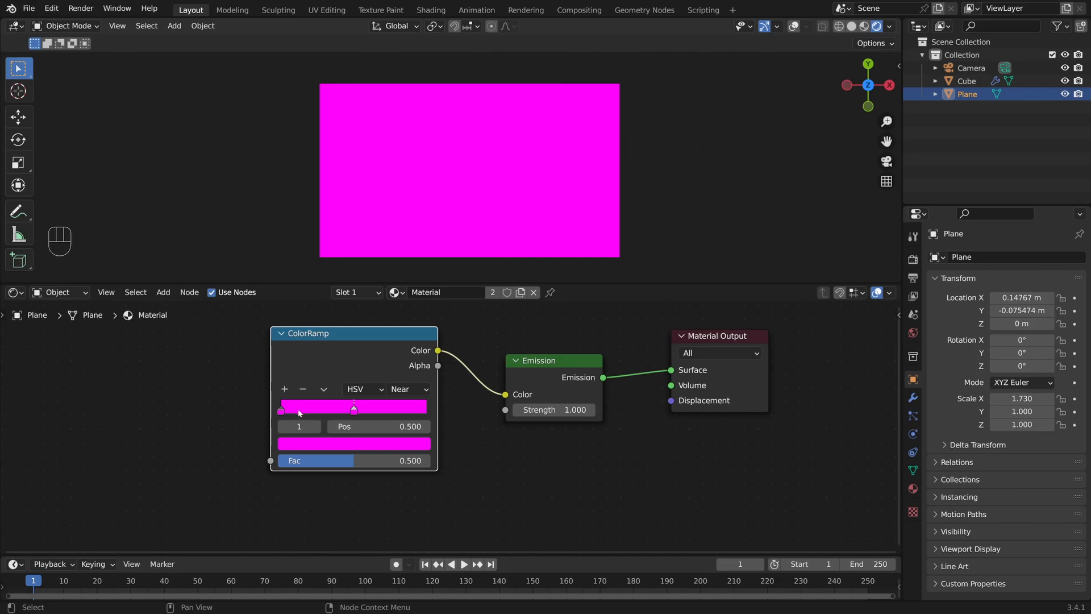
{"action": "left_click_drag", "start_coordinate": [353, 406], "coordinate": [389, 407]}
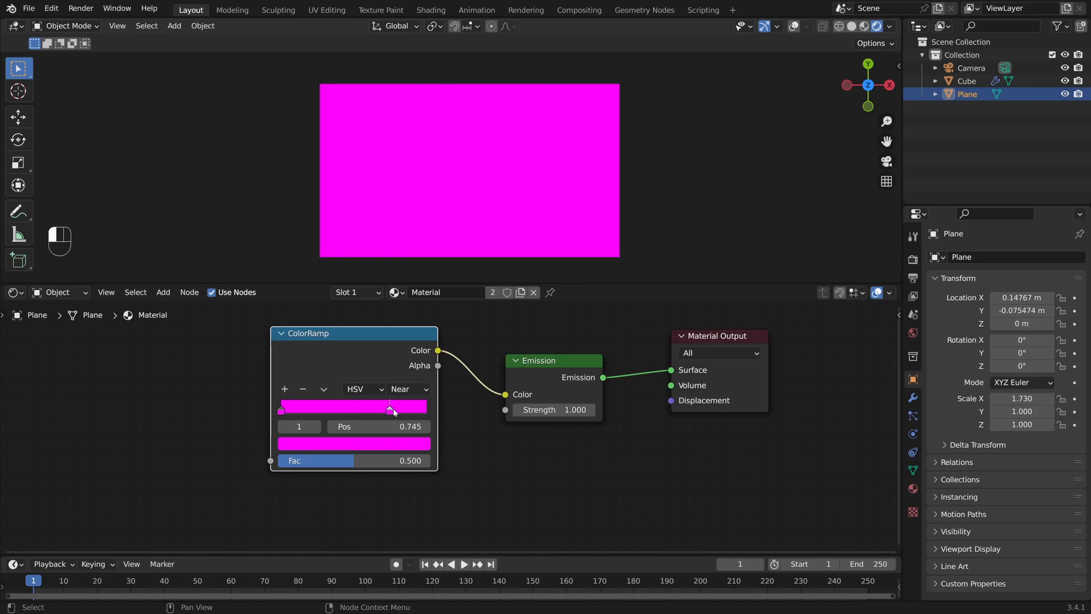
{"action": "left_click_drag", "start_coordinate": [390, 410], "coordinate": [427, 409]}
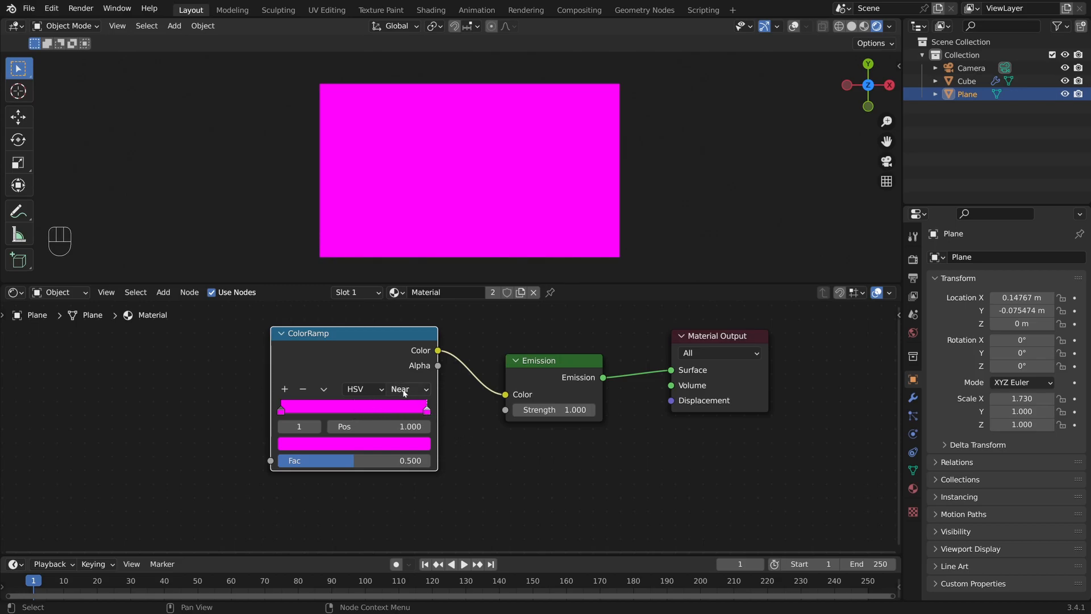
Set the ColorRamp hue interpolation to Far and select the left stop.
{"action": "left_click", "coordinate": [408, 389]}
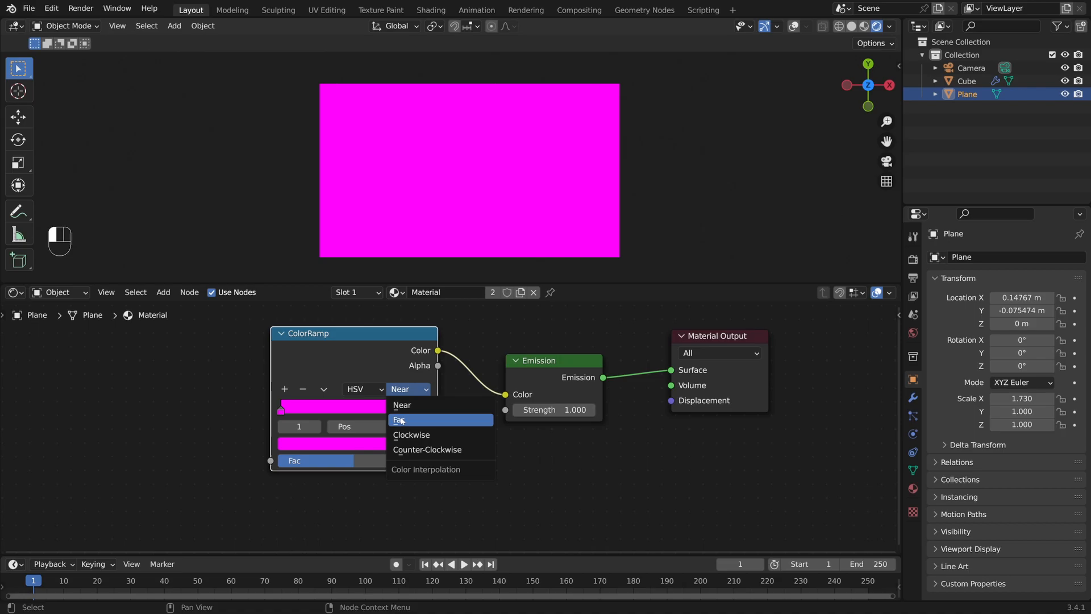
{"action": "left_click", "coordinate": [398, 420]}
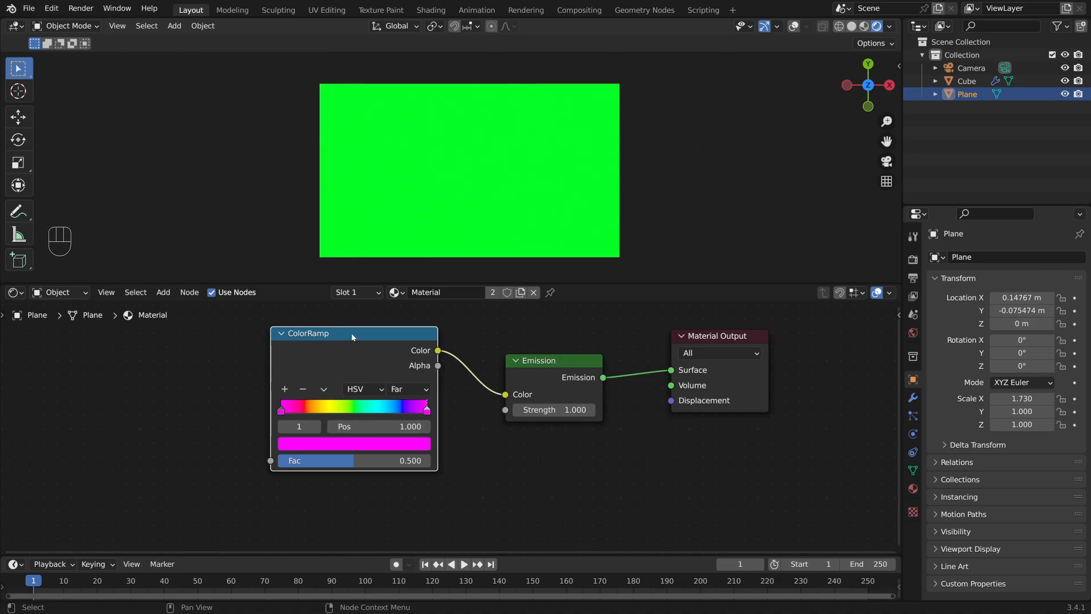
{"action": "mouse_move", "coordinate": [331, 412]}
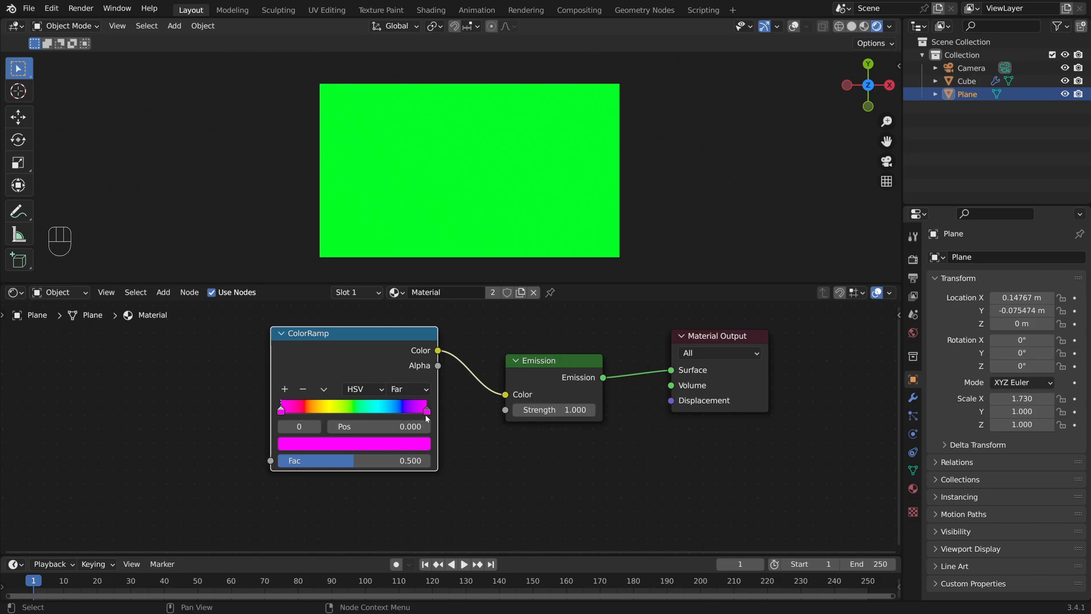
{"action": "left_click", "coordinate": [424, 408]}
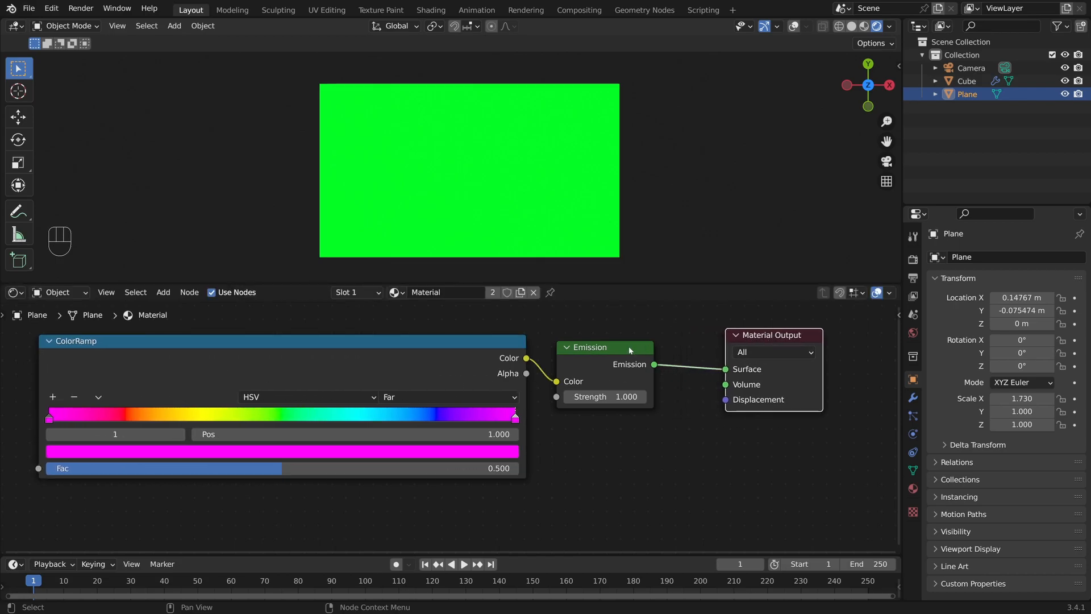
Scrub the ColorRamp factor through yellow, orange and teal, ending at 1.0 for magenta.
{"action": "left_click_drag", "start_coordinate": [604, 347], "coordinate": [656, 344]}
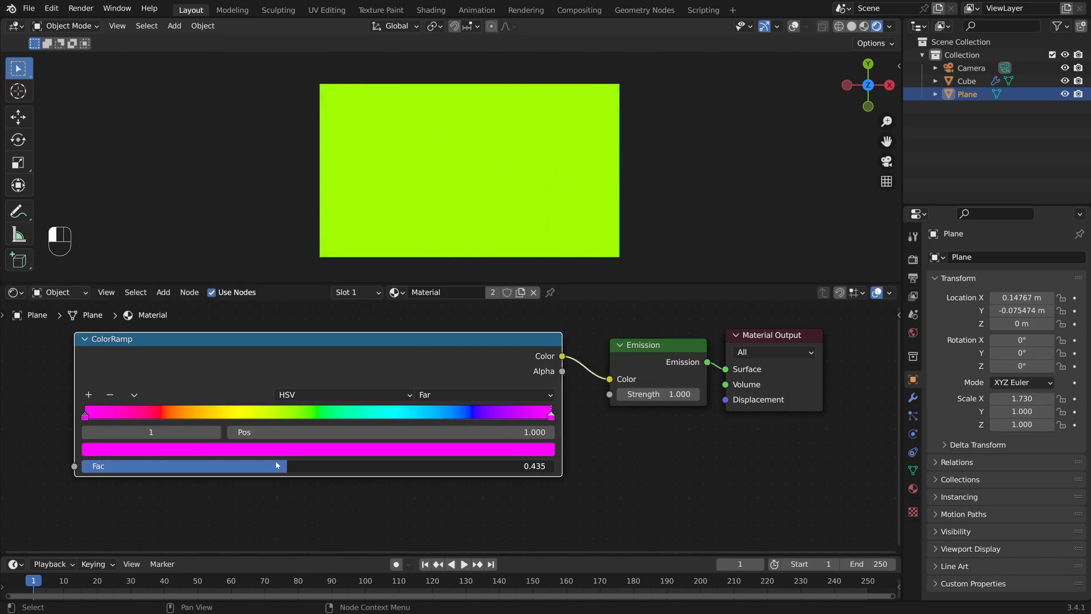
{"action": "left_click_drag", "start_coordinate": [277, 465], "coordinate": [94, 465]}
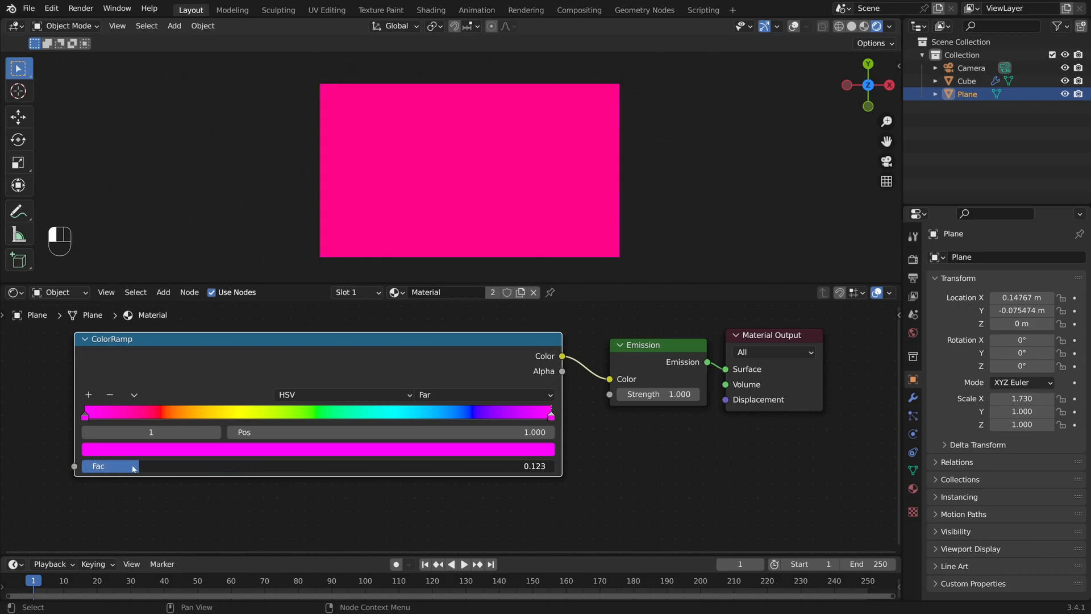
{"action": "left_click_drag", "start_coordinate": [133, 465], "coordinate": [362, 477]}
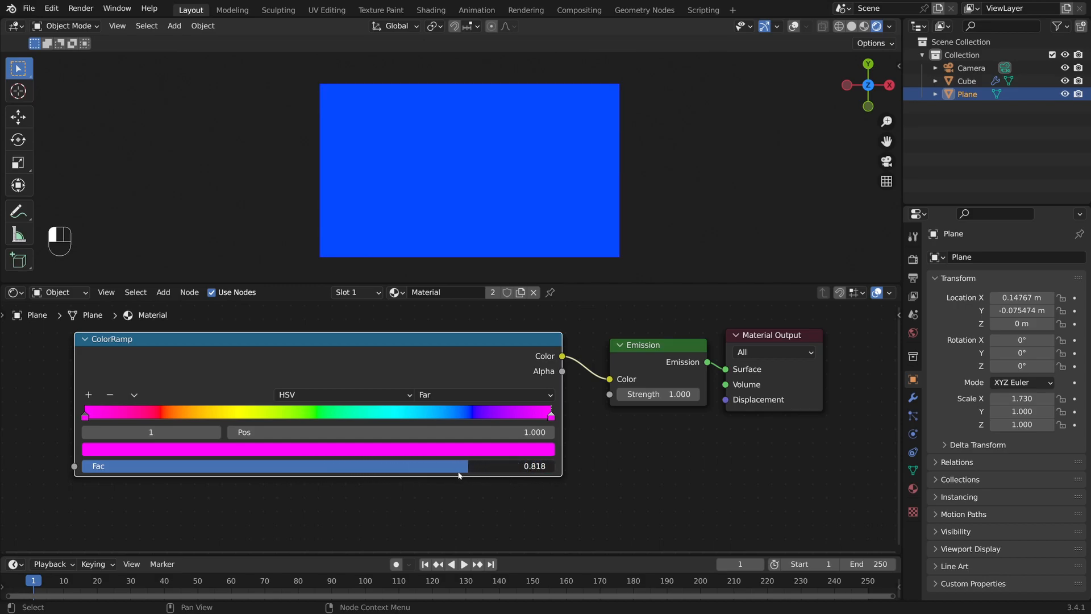
{"action": "left_click_drag", "start_coordinate": [459, 465], "coordinate": [316, 466]}
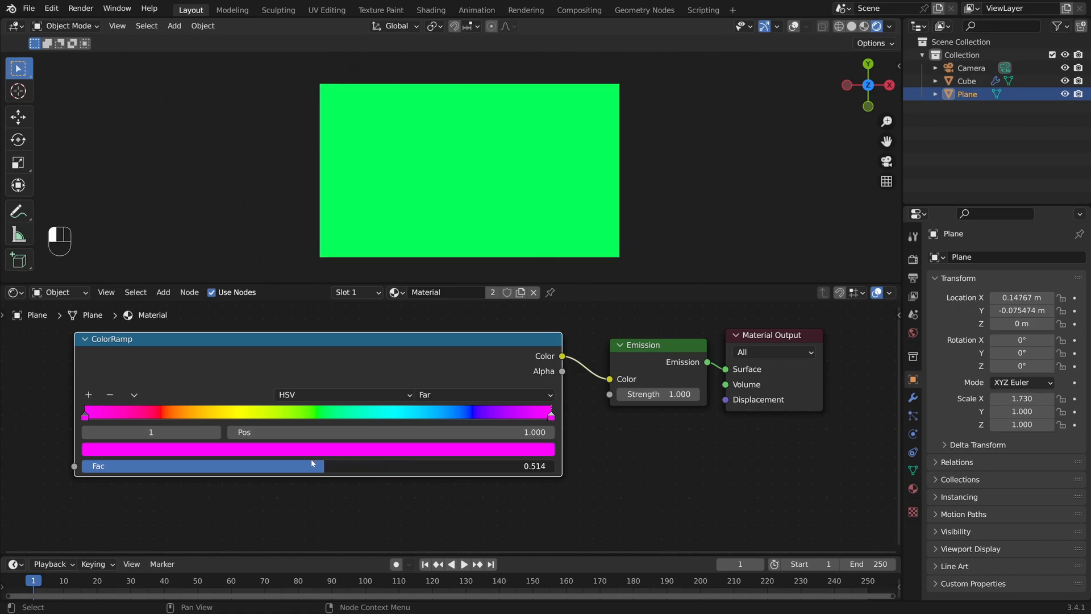
{"action": "left_click_drag", "start_coordinate": [311, 465], "coordinate": [164, 466]}
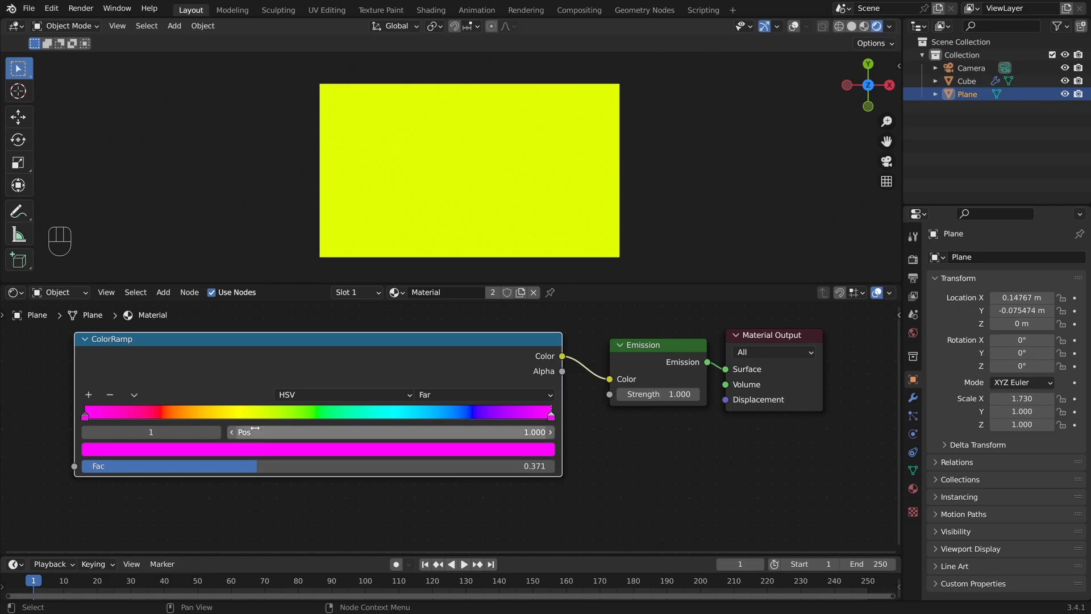
{"action": "mouse_move", "coordinate": [258, 413]}
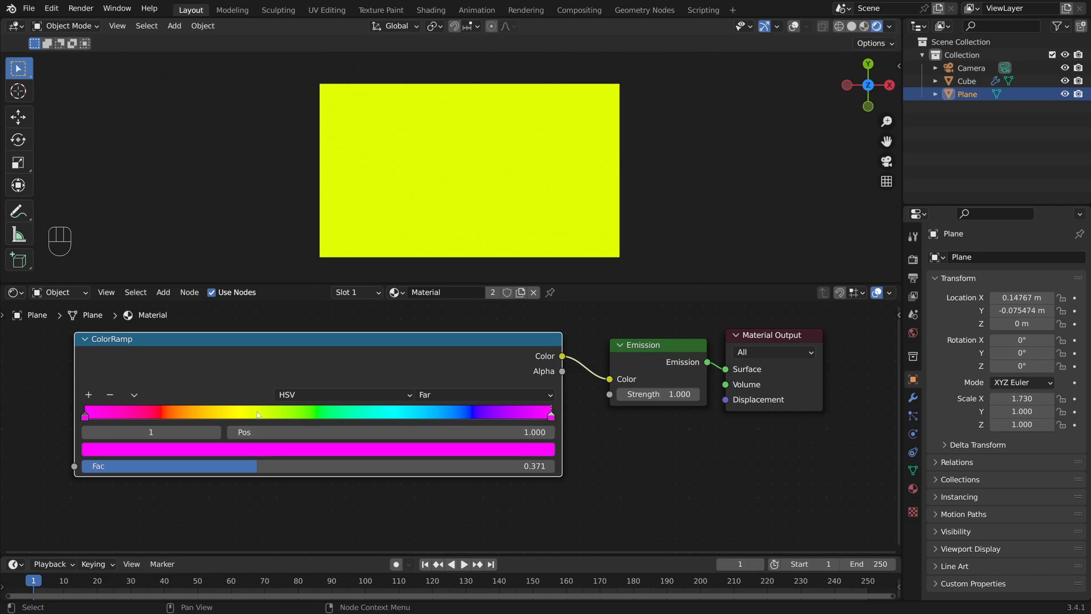
{"action": "mouse_move", "coordinate": [245, 421]}
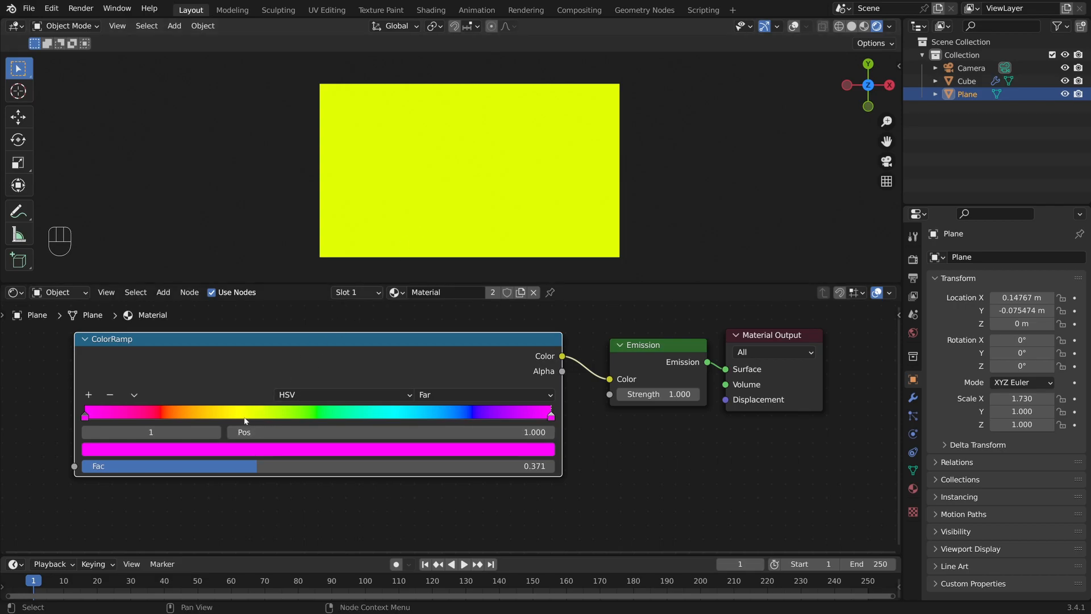
{"action": "left_click_drag", "start_coordinate": [243, 465], "coordinate": [412, 465]}
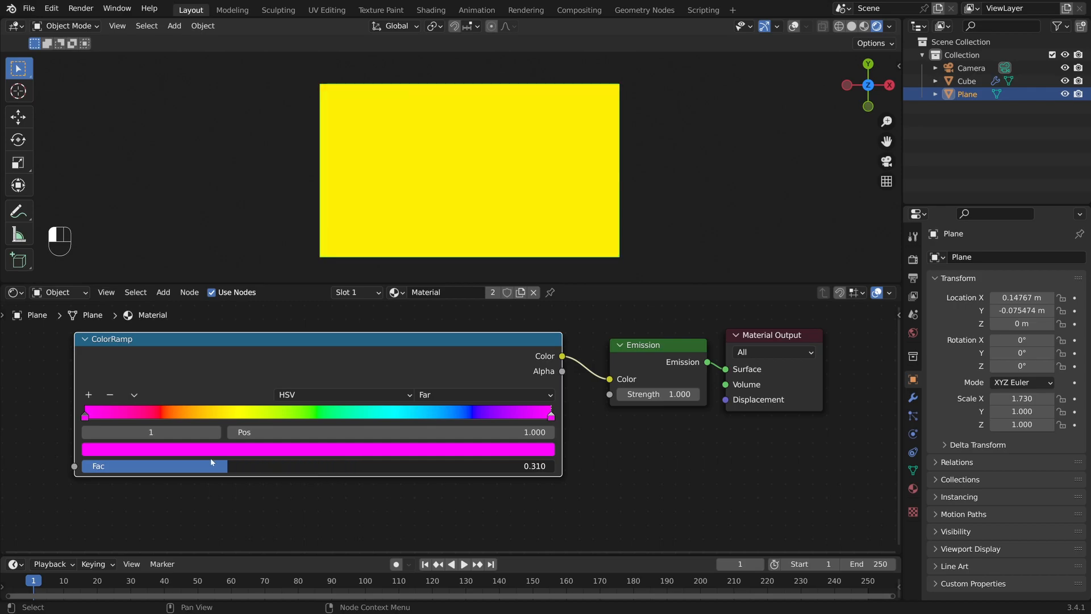
{"action": "left_click_drag", "start_coordinate": [208, 465], "coordinate": [156, 465]}
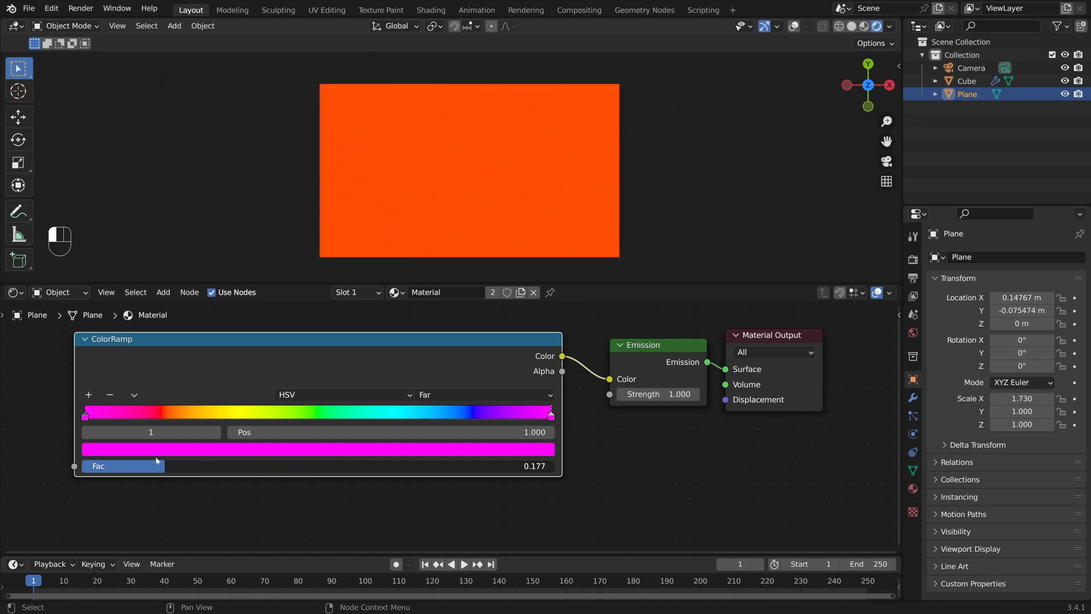
{"action": "left_click_drag", "start_coordinate": [155, 466], "coordinate": [341, 465]}
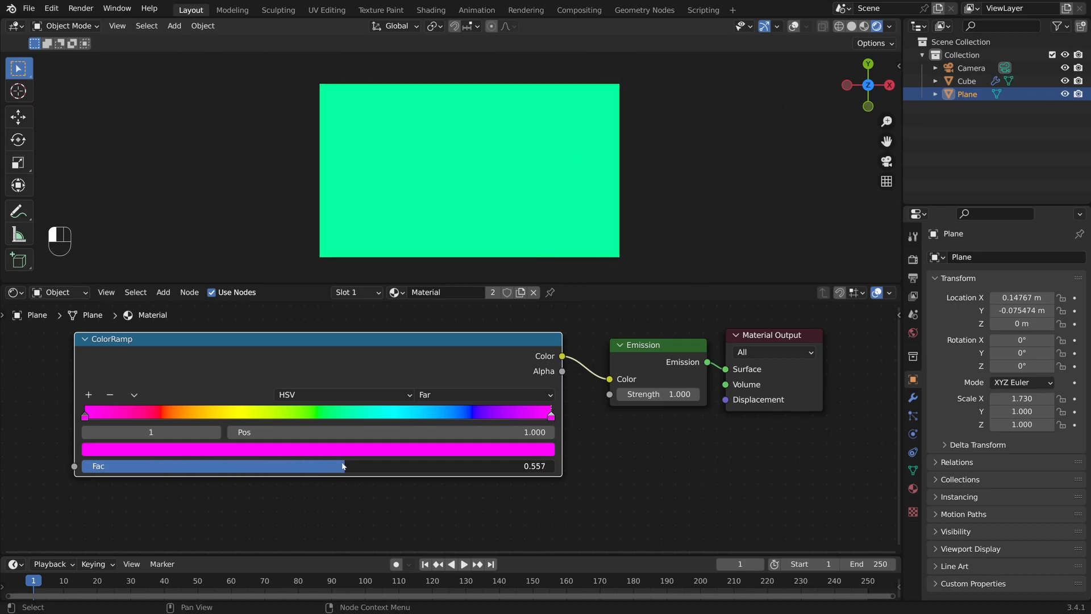
{"action": "left_click_drag", "start_coordinate": [341, 466], "coordinate": [557, 465]}
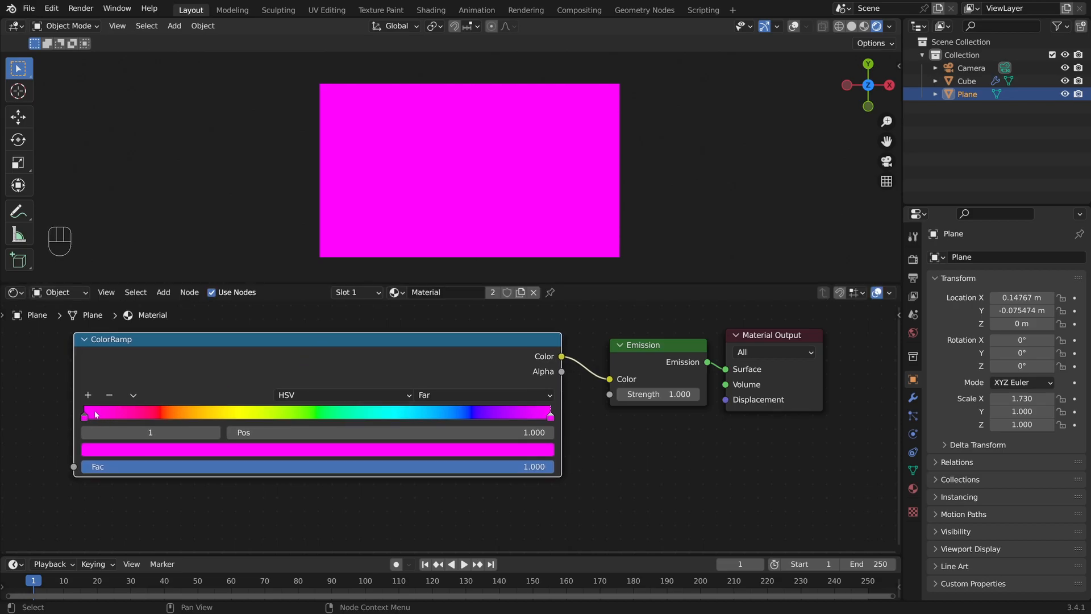
{"action": "mouse_move", "coordinate": [550, 419]}
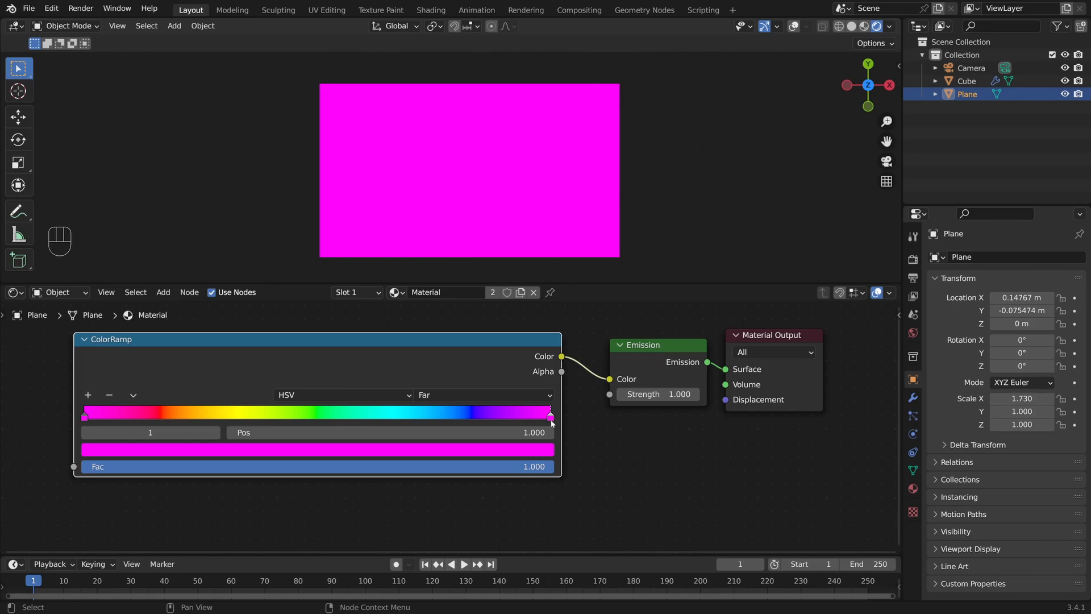
Turn the remaining stop yellow and place the second stop at position 1.
{"action": "left_click", "coordinate": [83, 415]}
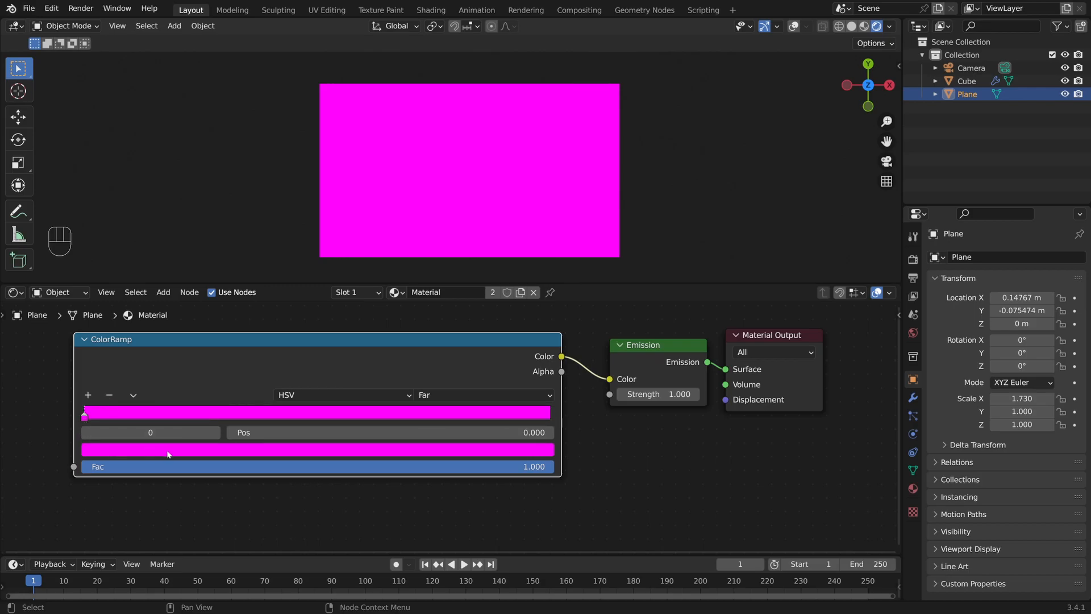
{"action": "left_click", "coordinate": [84, 414]}
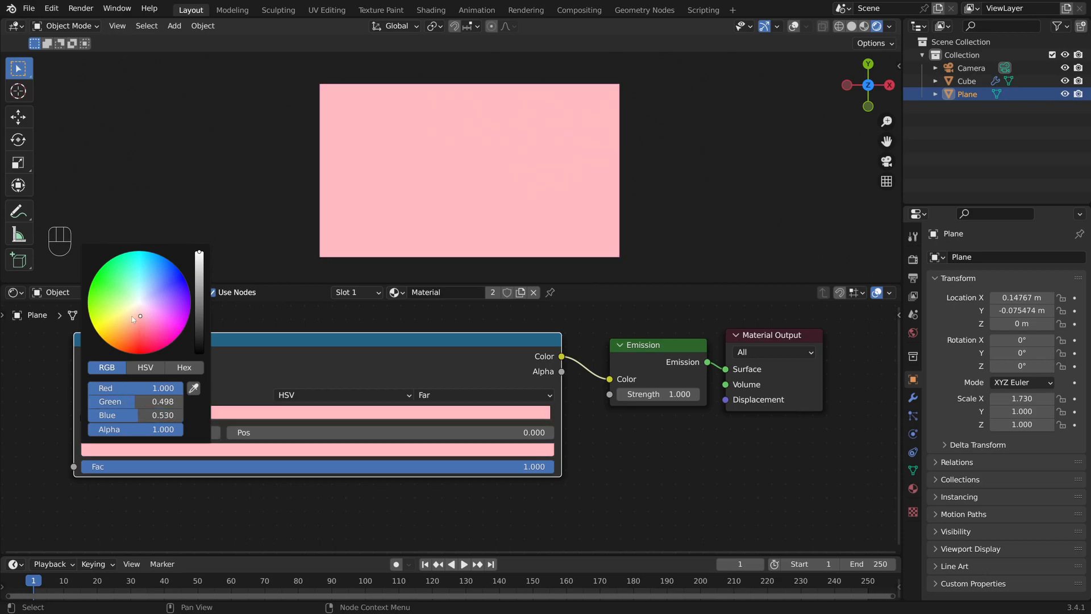
{"action": "left_click", "coordinate": [98, 333]}
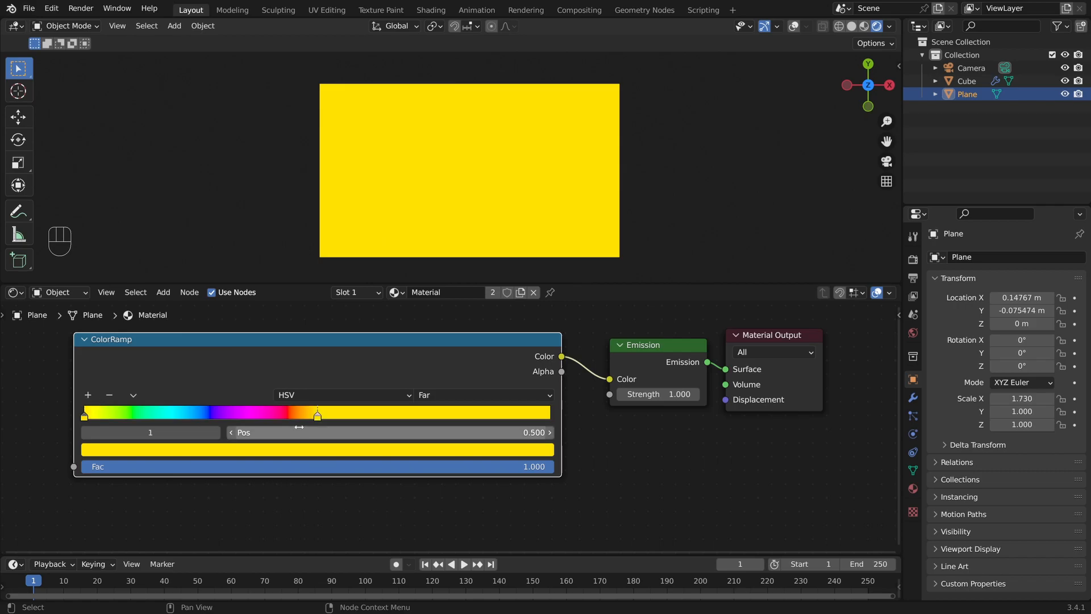
{"action": "left_click_drag", "start_coordinate": [317, 415], "coordinate": [397, 414]}
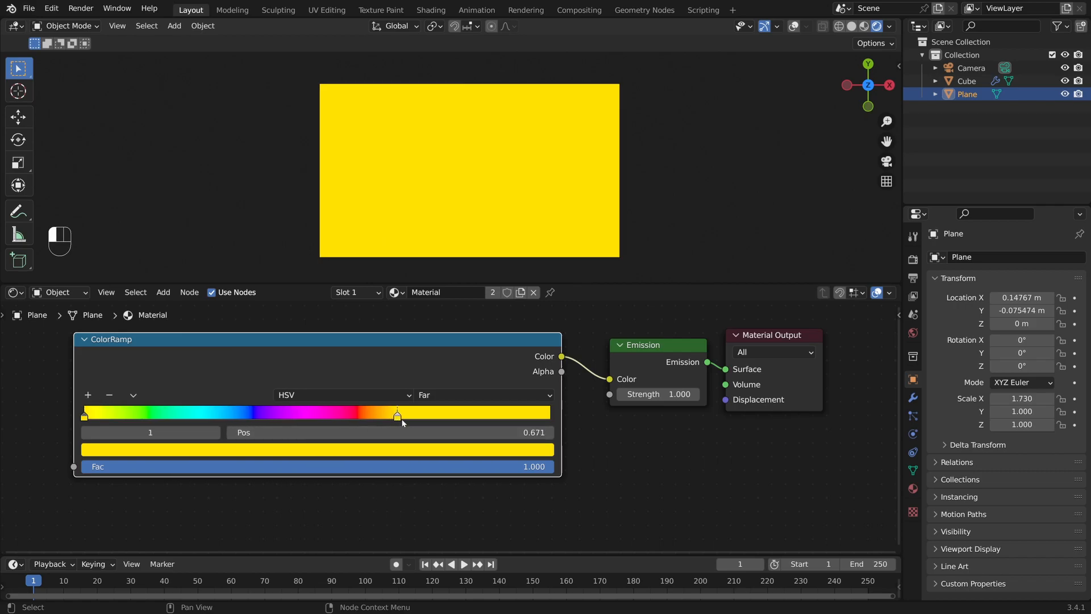
{"action": "left_click_drag", "start_coordinate": [397, 412], "coordinate": [549, 413]}
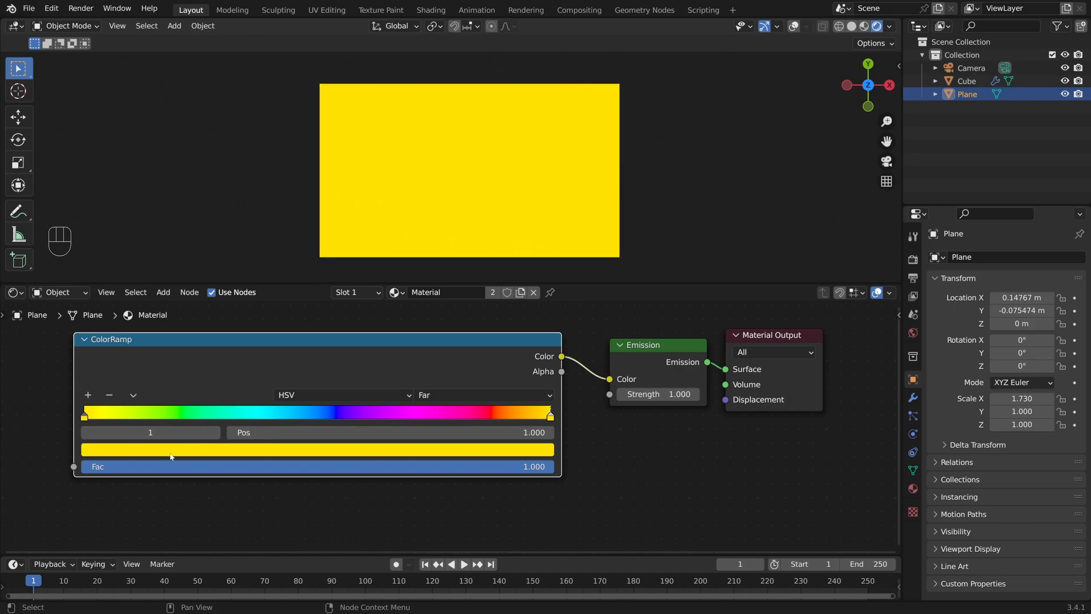
Preview the factor through red, green and lime, returning it to maximum.
{"action": "left_click_drag", "start_coordinate": [549, 466], "coordinate": [473, 466]}
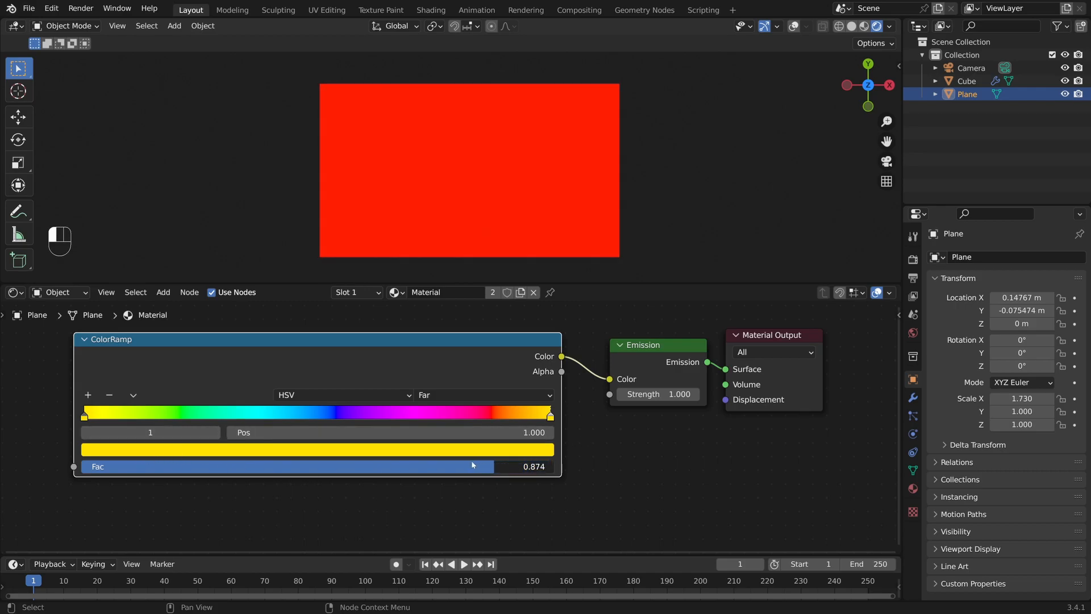
{"action": "left_click_drag", "start_coordinate": [472, 466], "coordinate": [183, 466]}
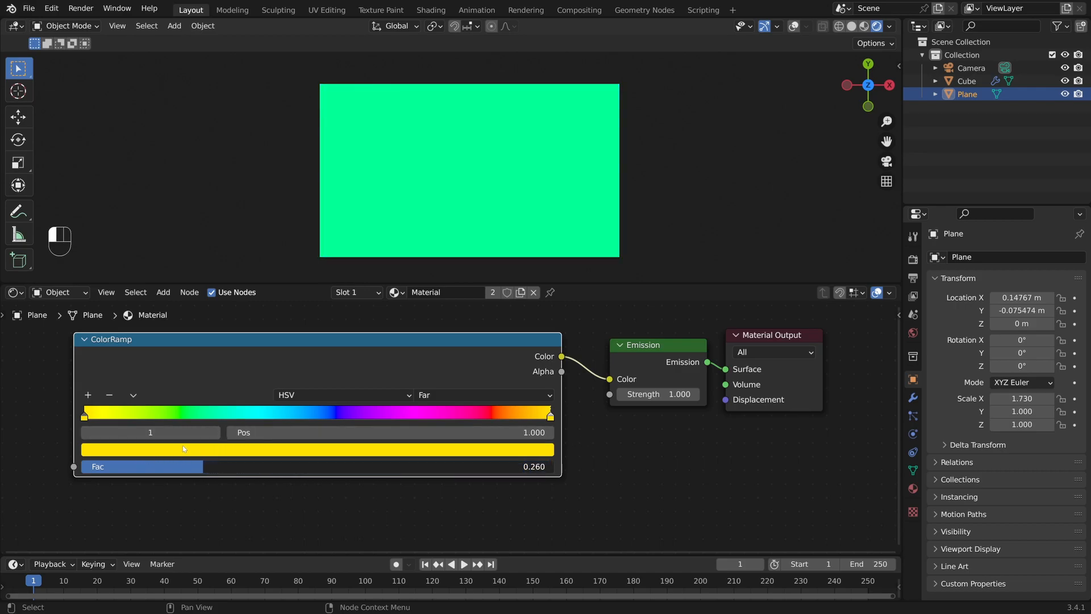
{"action": "left_click_drag", "start_coordinate": [184, 466], "coordinate": [129, 466]}
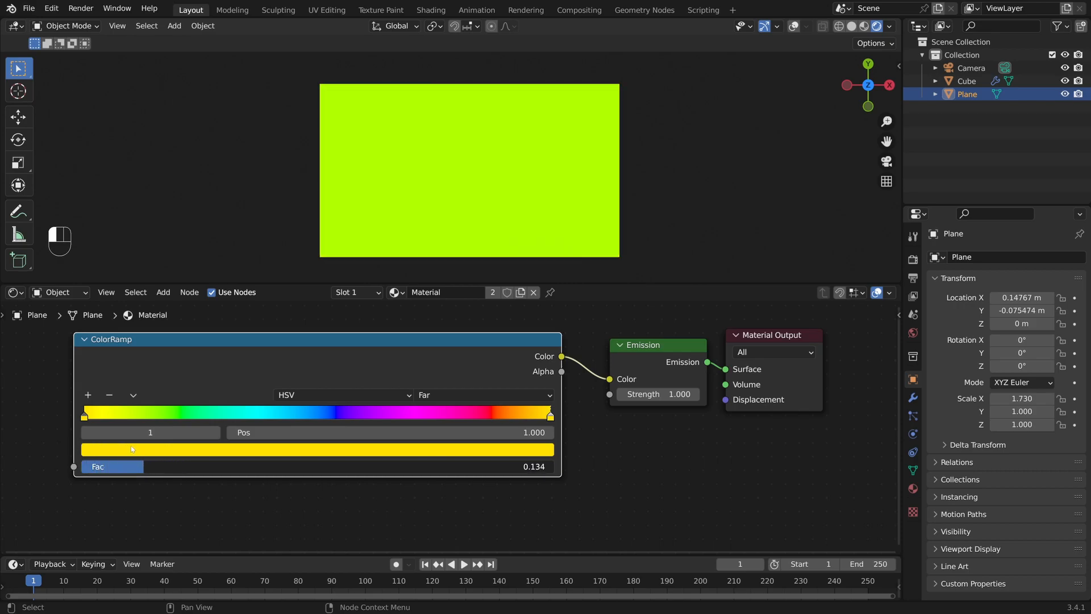
{"action": "left_click_drag", "start_coordinate": [132, 466], "coordinate": [410, 466]}
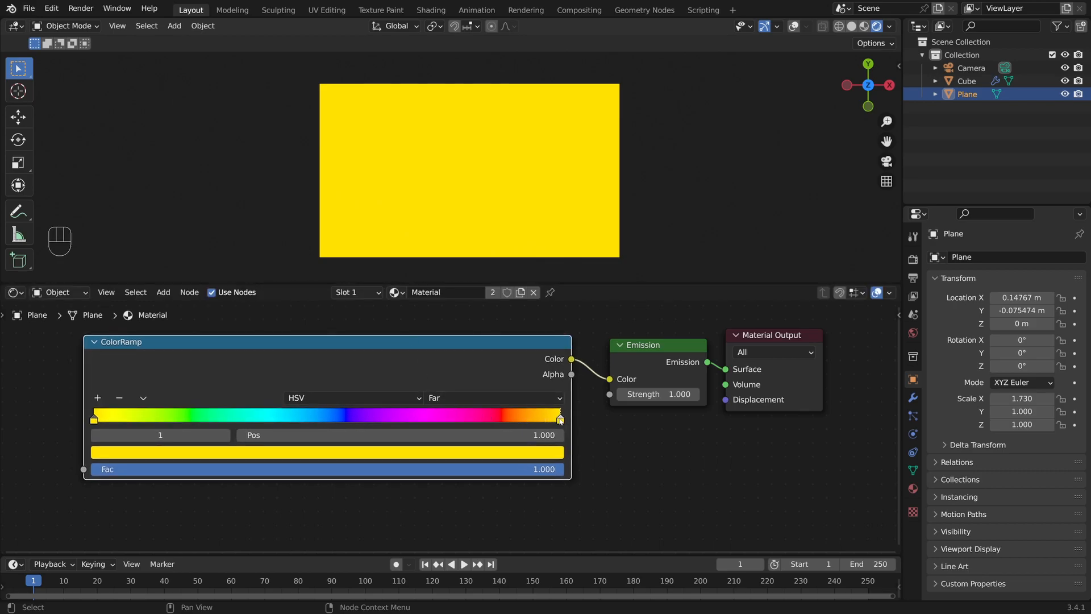
{"action": "mouse_move", "coordinate": [537, 431]}
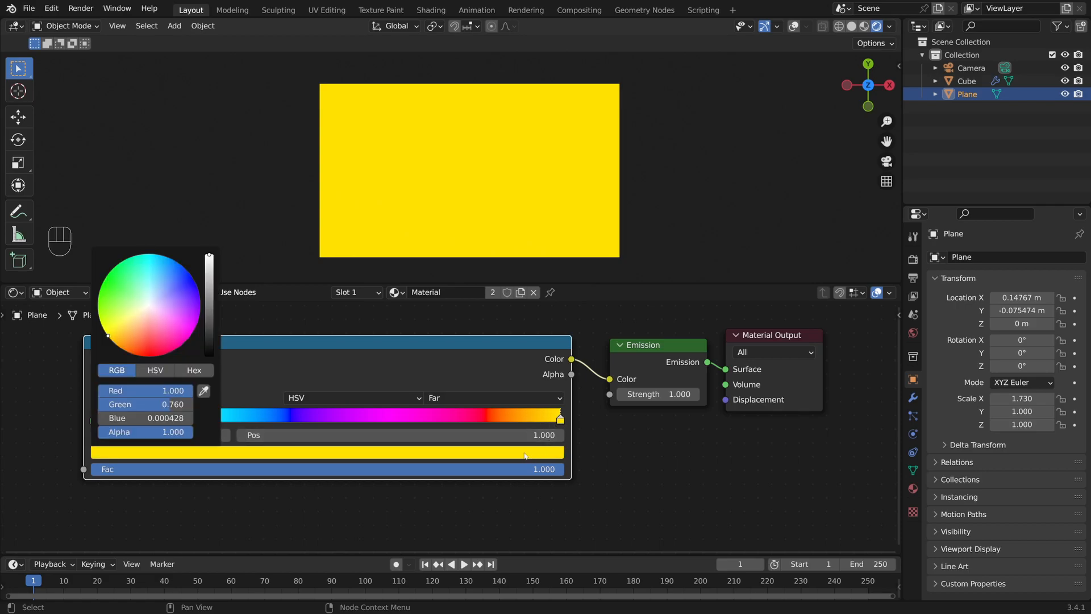
Set the end stop's colour to blue and close the colour picker.
{"action": "left_click", "coordinate": [191, 275]}
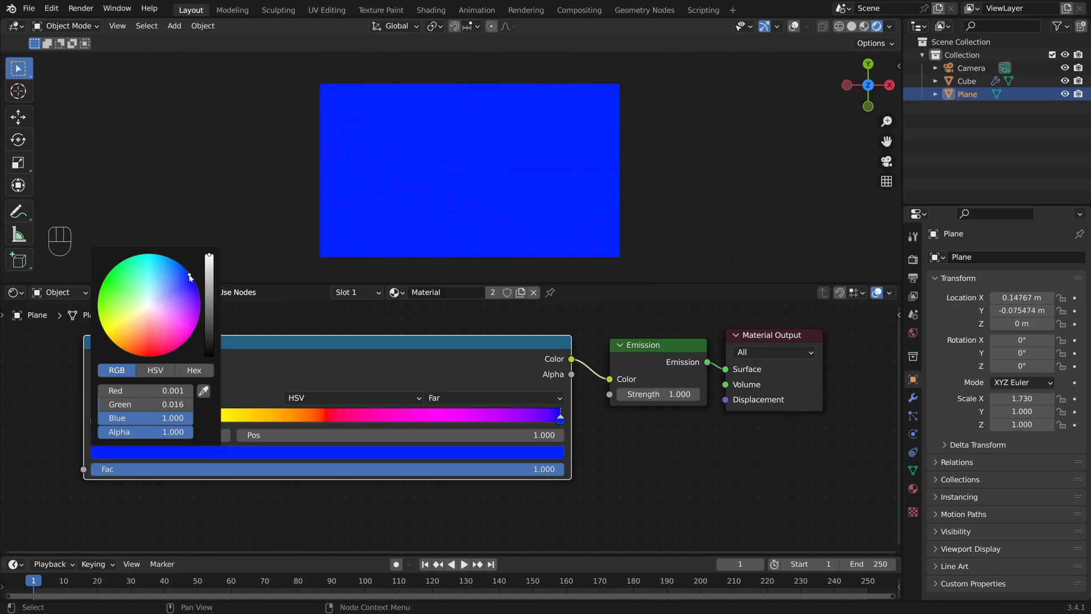
{"action": "left_click", "coordinate": [321, 343]}
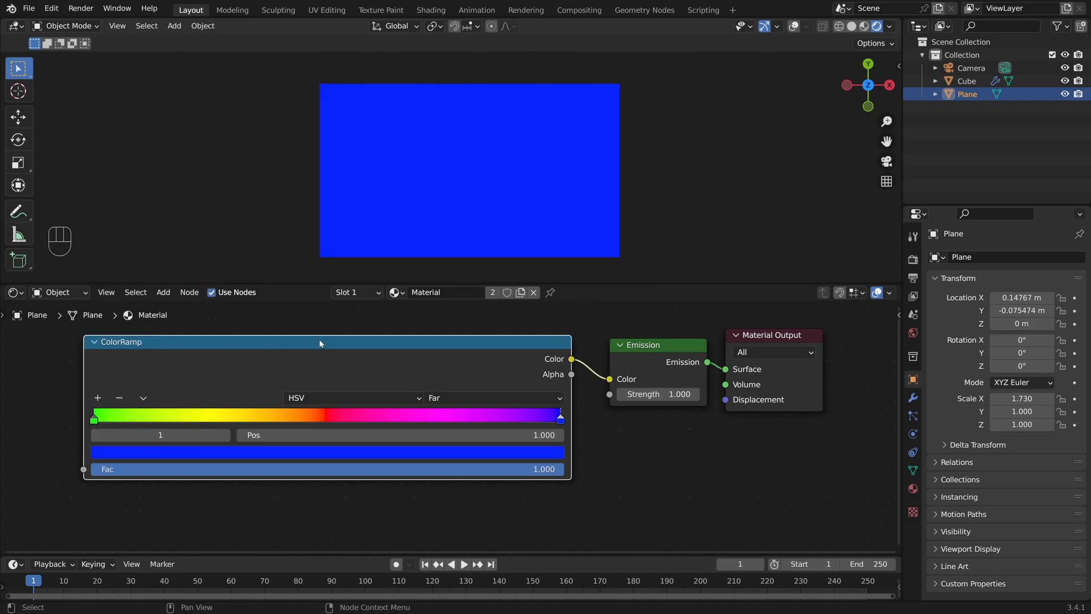
Scrub the factor through green, orange and magenta, settling at 0.639 for pink.
{"action": "left_click_drag", "start_coordinate": [543, 468], "coordinate": [416, 468]}
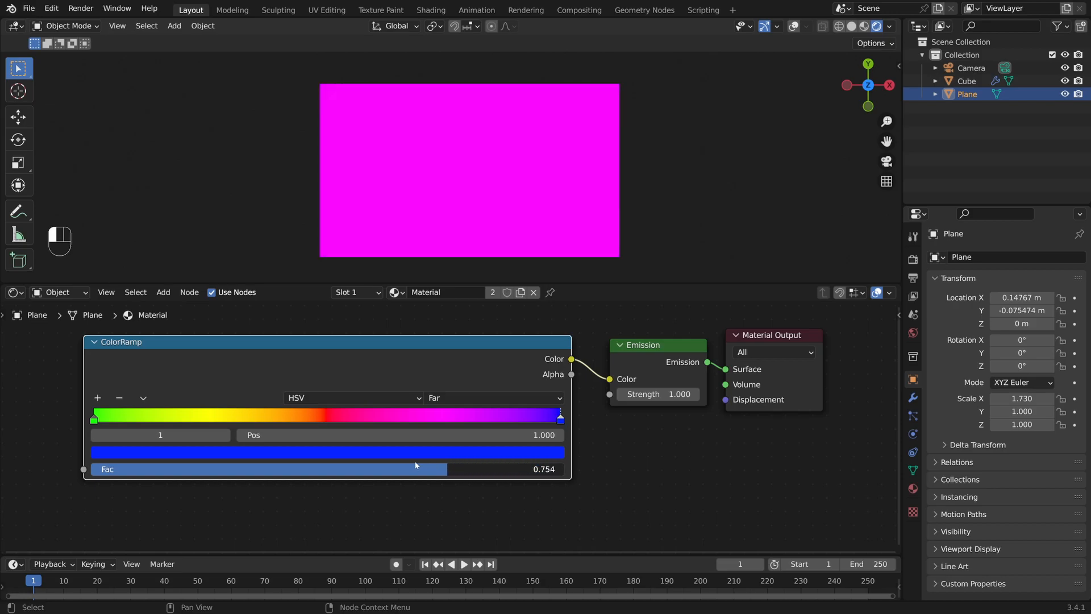
{"action": "left_click_drag", "start_coordinate": [404, 468], "coordinate": [83, 468]}
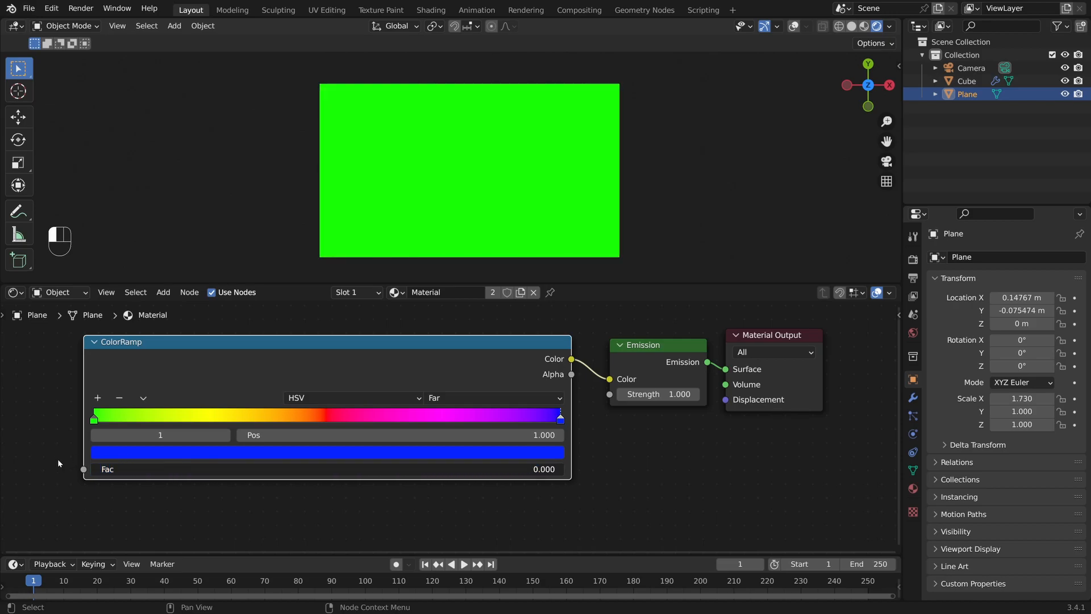
{"action": "left_click_drag", "start_coordinate": [94, 468], "coordinate": [281, 468]}
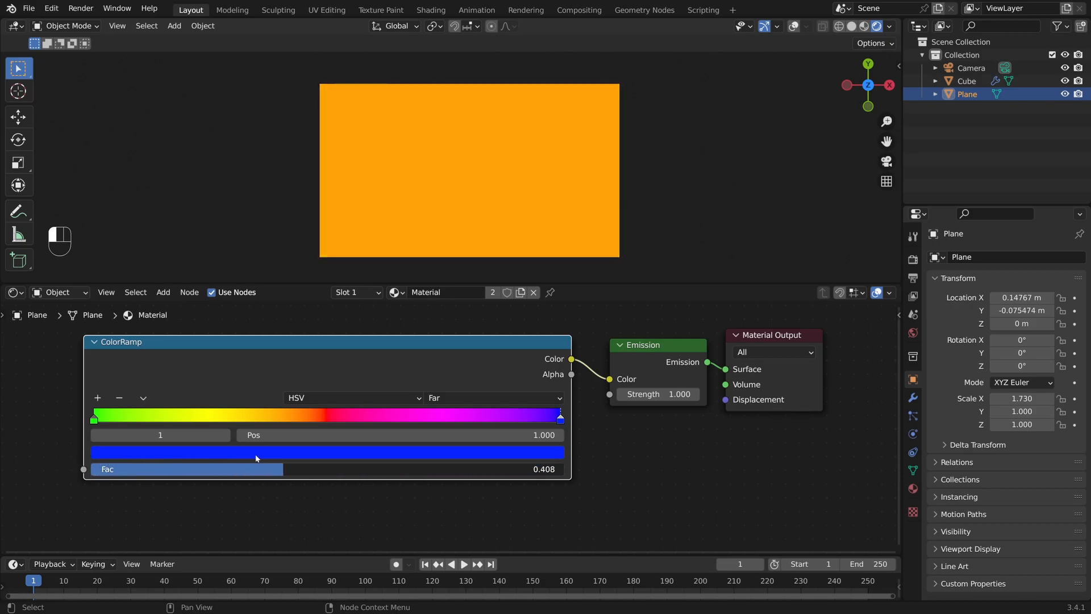
{"action": "left_click_drag", "start_coordinate": [255, 469], "coordinate": [433, 468]}
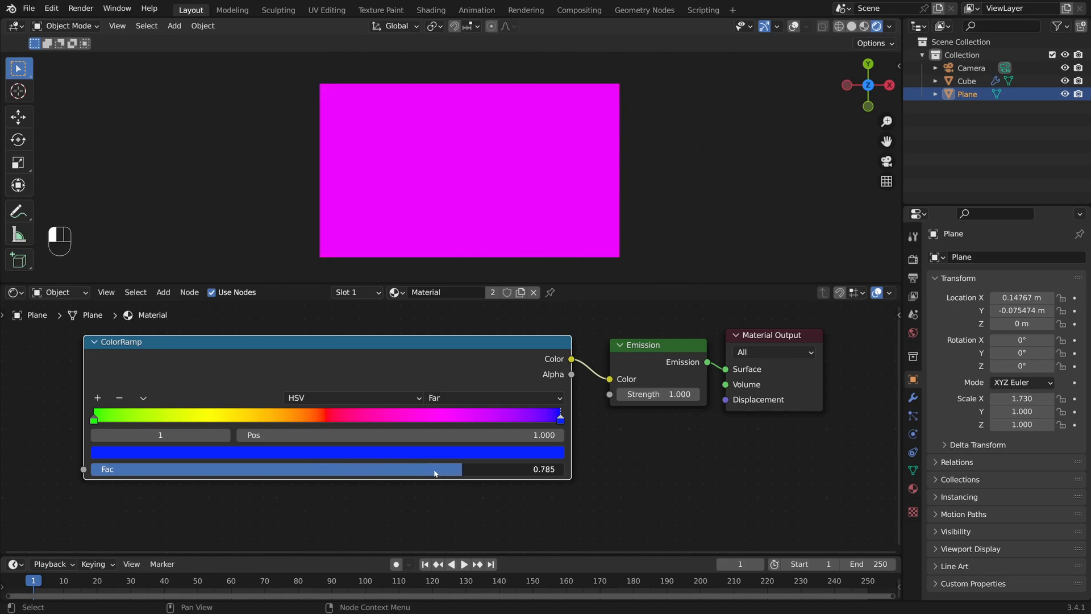
{"action": "left_click_drag", "start_coordinate": [434, 468], "coordinate": [563, 468]}
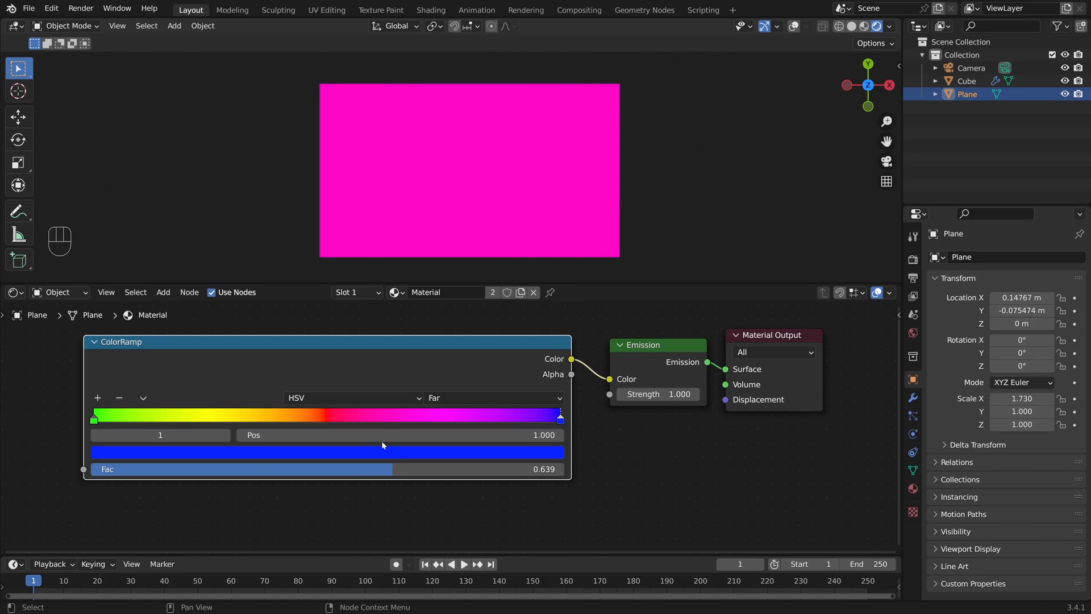
{"action": "mouse_move", "coordinate": [409, 343]}
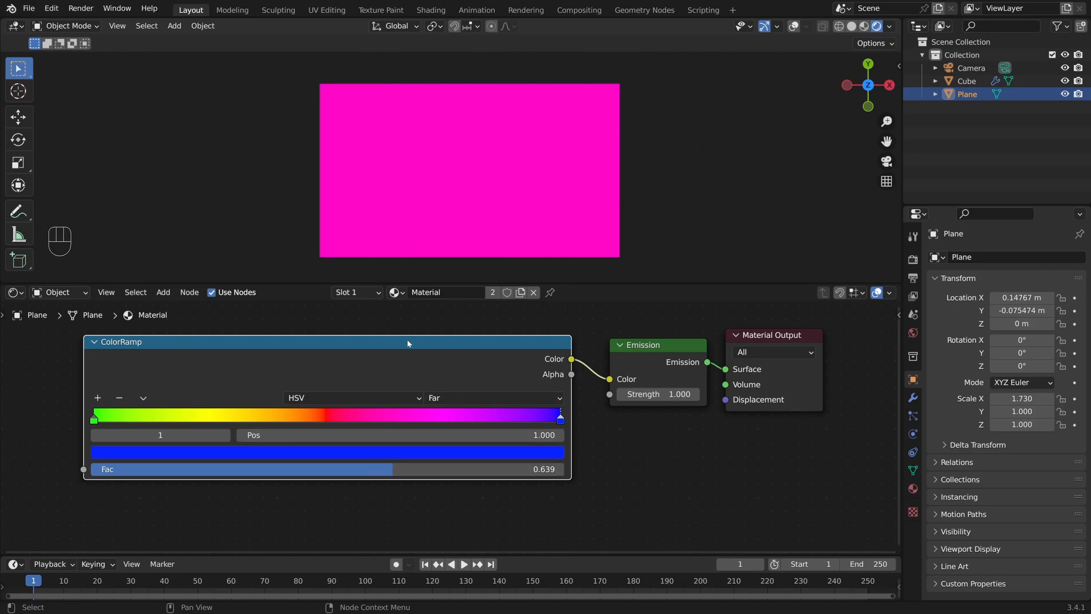
{"action": "mouse_move", "coordinate": [369, 470]}
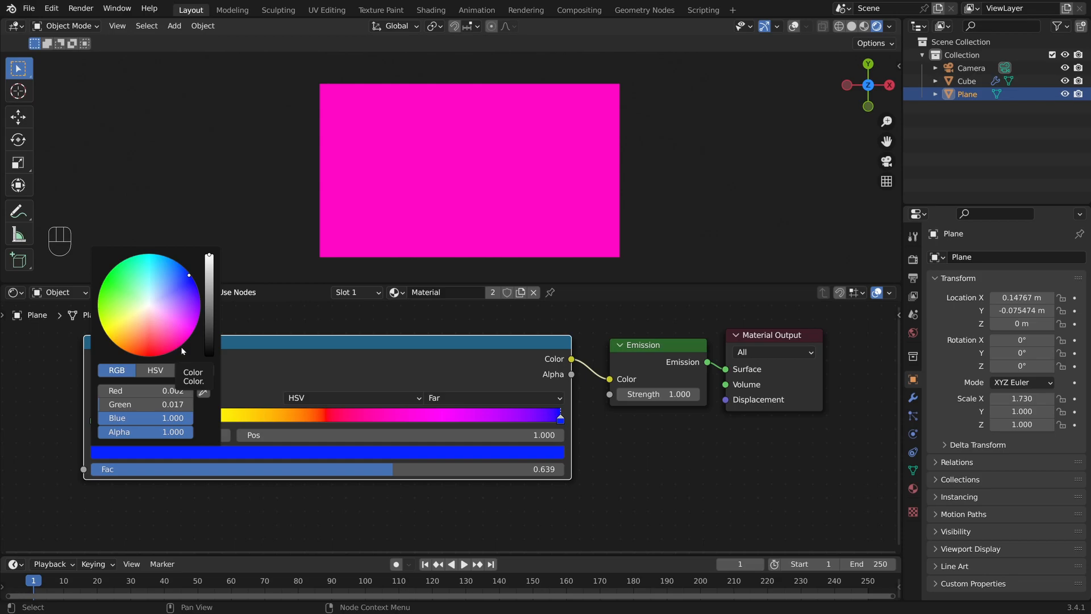
{"action": "mouse_move", "coordinate": [191, 276]}
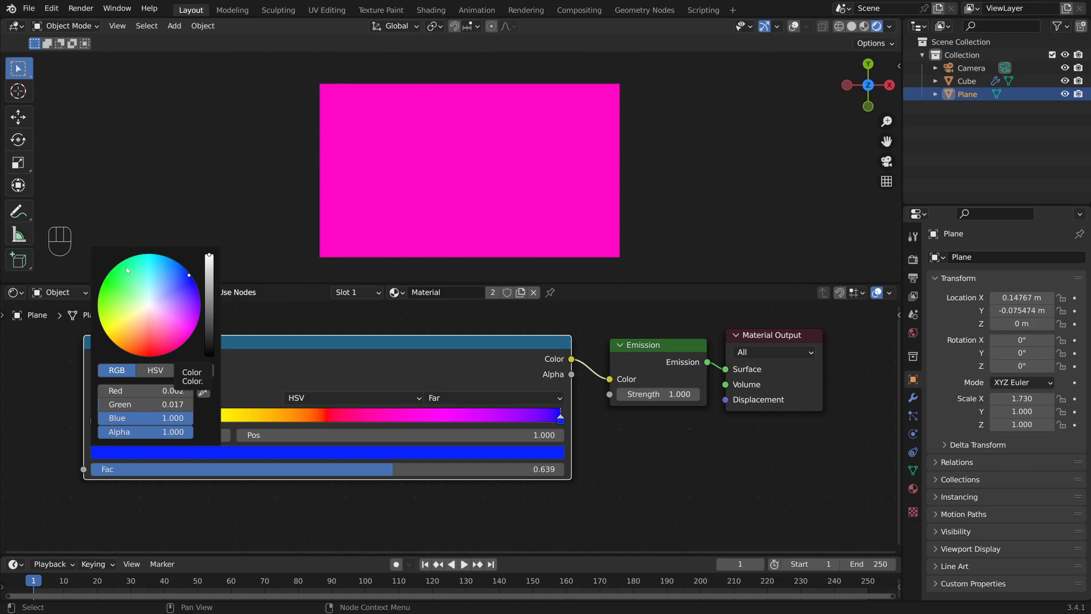
{"action": "mouse_move", "coordinate": [121, 270]}
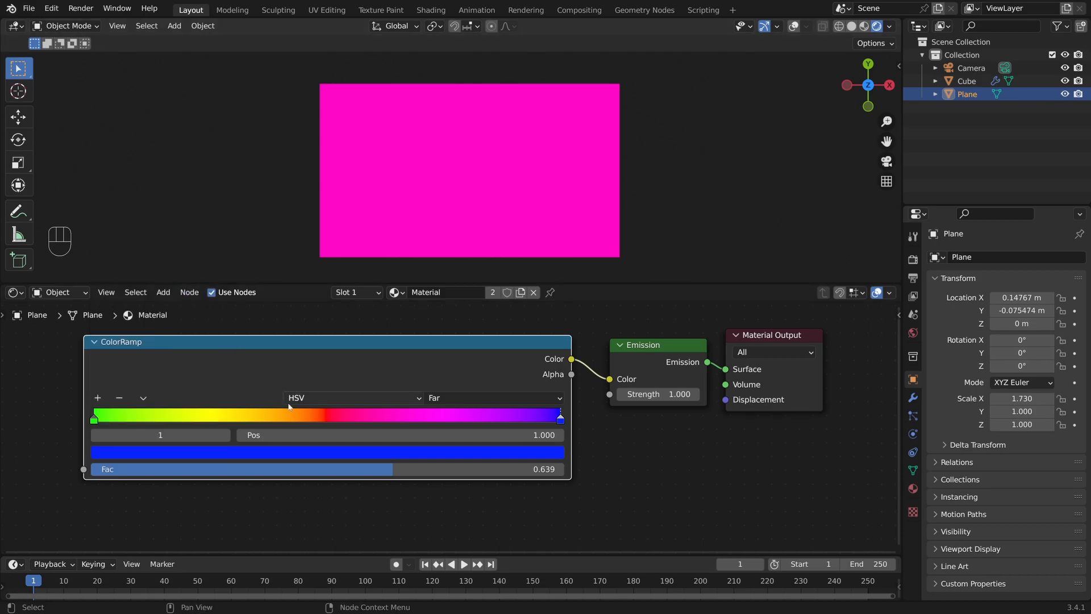
{"action": "mouse_move", "coordinate": [195, 414]}
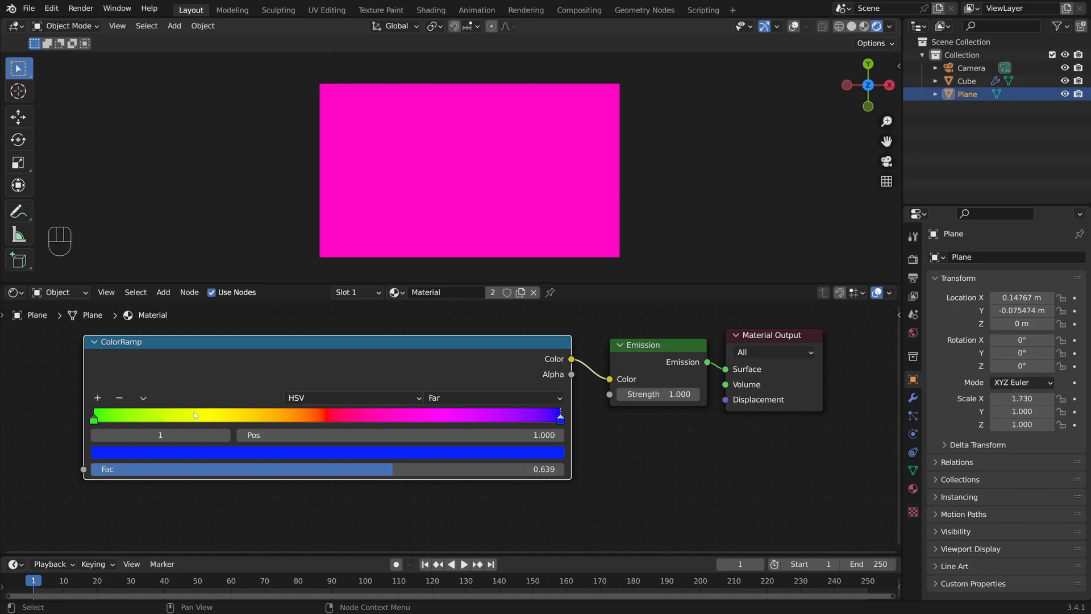
{"action": "mouse_move", "coordinate": [409, 426]}
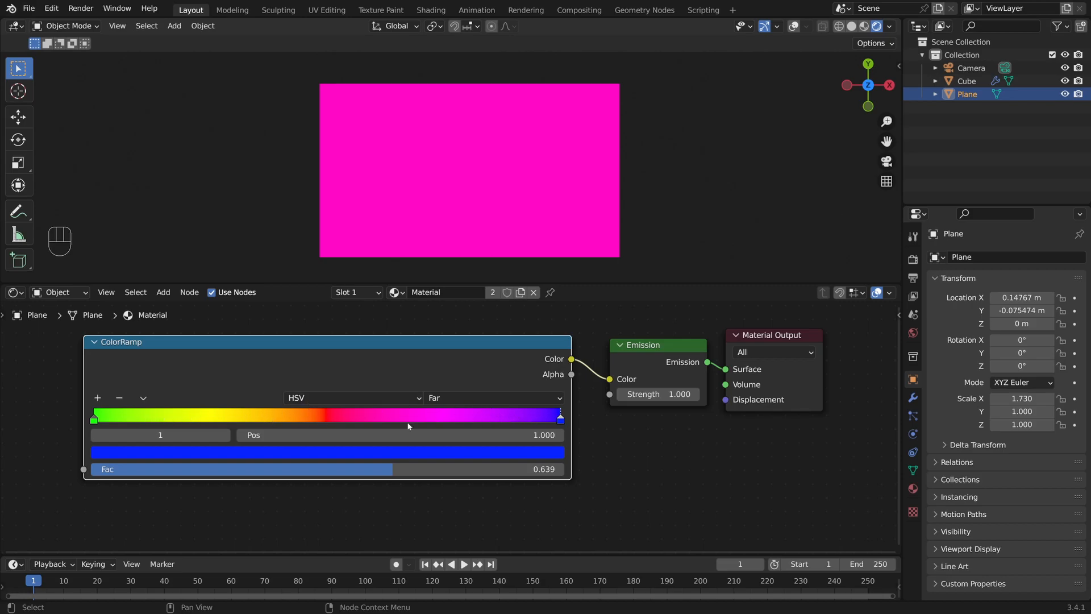
Change hue interpolation from Far to Near, close the colour picker, and reposition the node.
{"action": "left_click", "coordinate": [494, 398]}
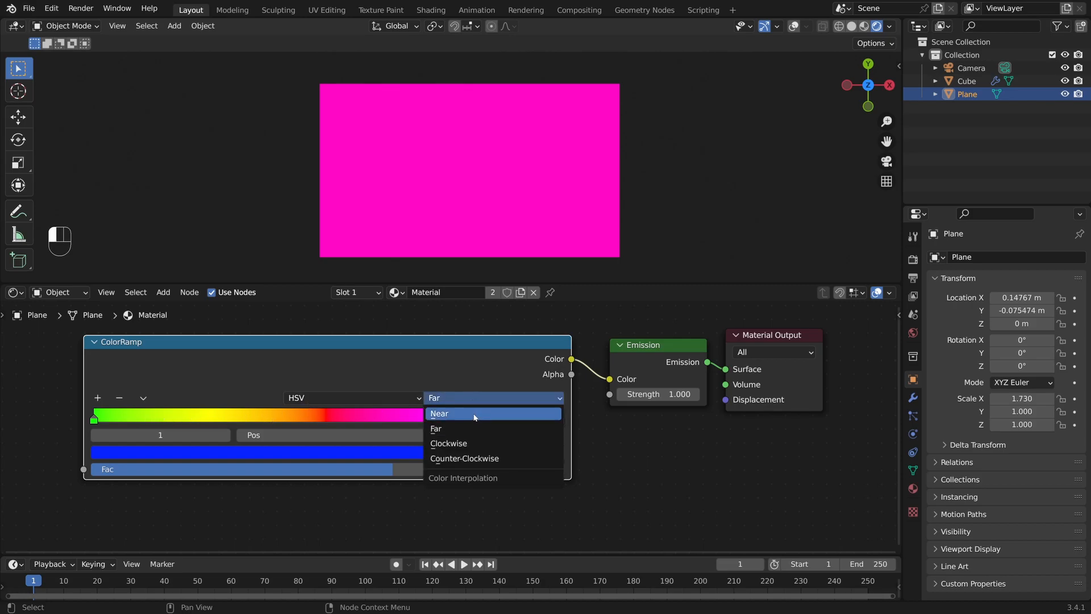
{"action": "left_click", "coordinate": [461, 413]}
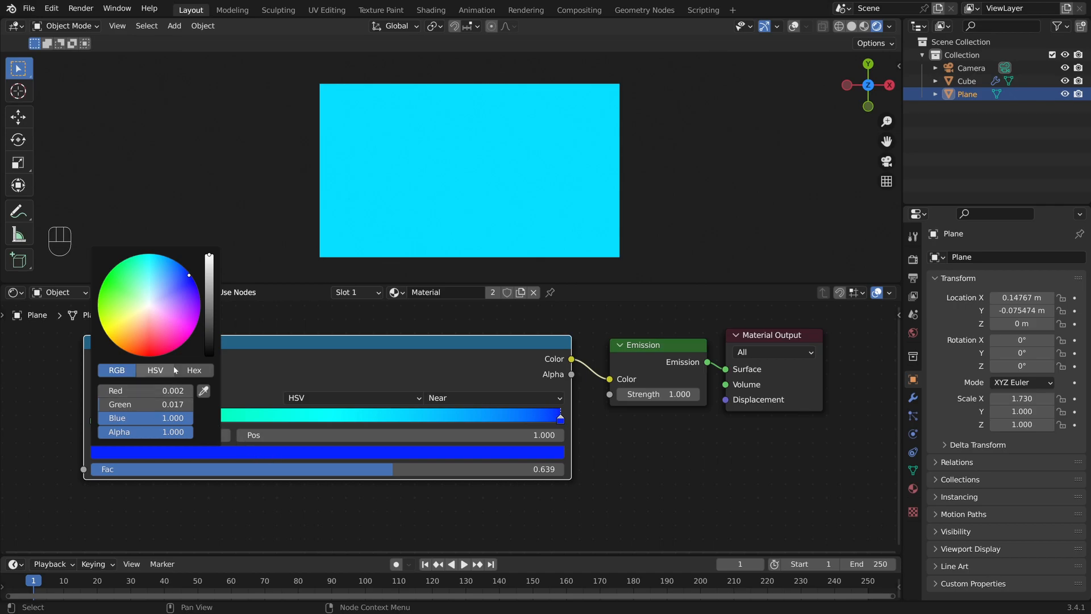
{"action": "mouse_move", "coordinate": [110, 277]}
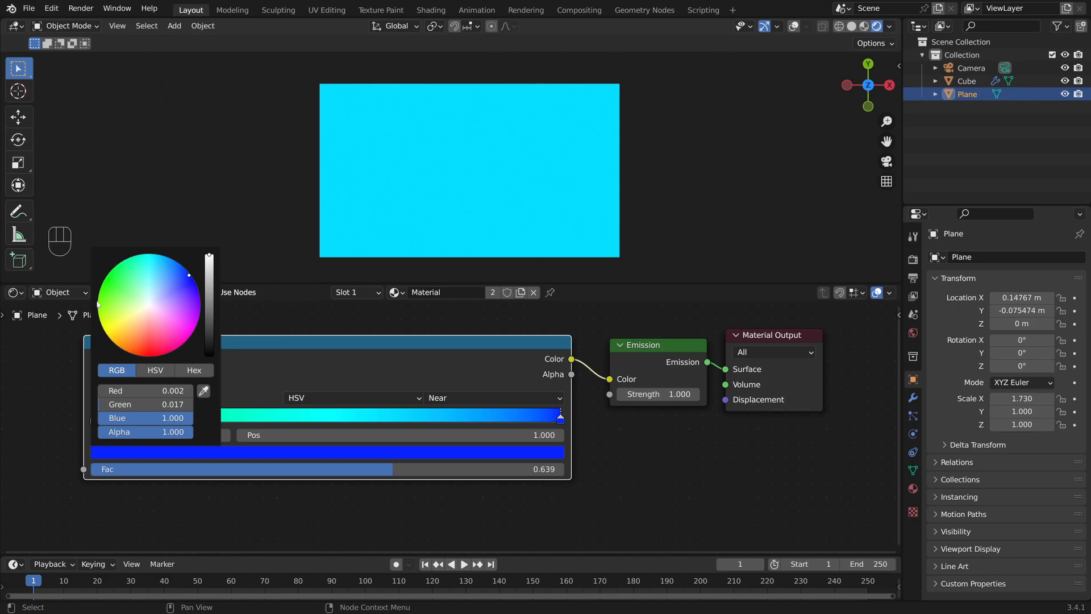
{"action": "mouse_move", "coordinate": [208, 324]}
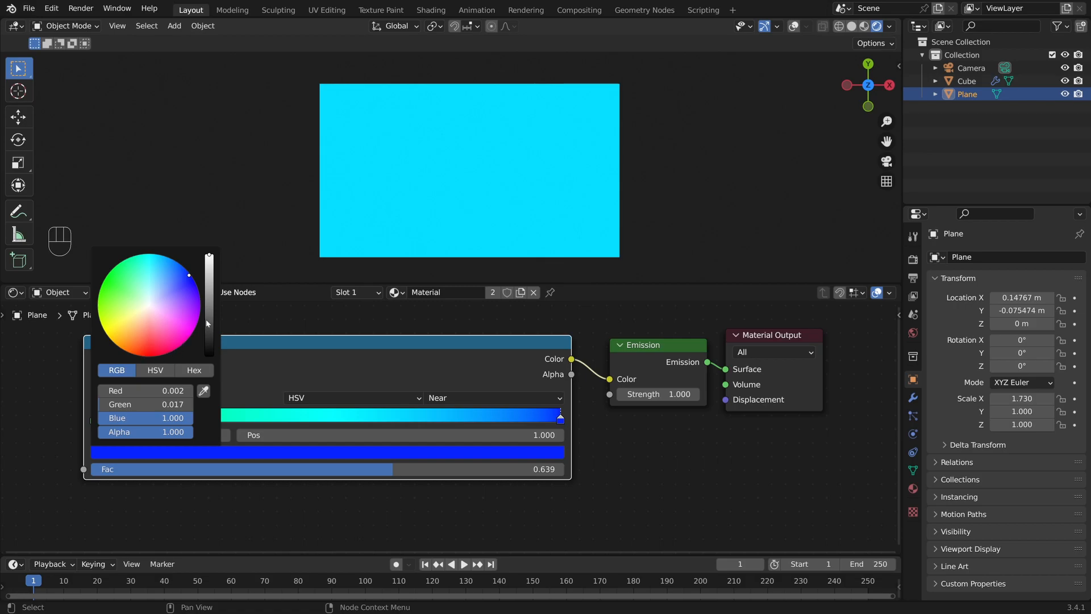
{"action": "left_click", "coordinate": [281, 344]}
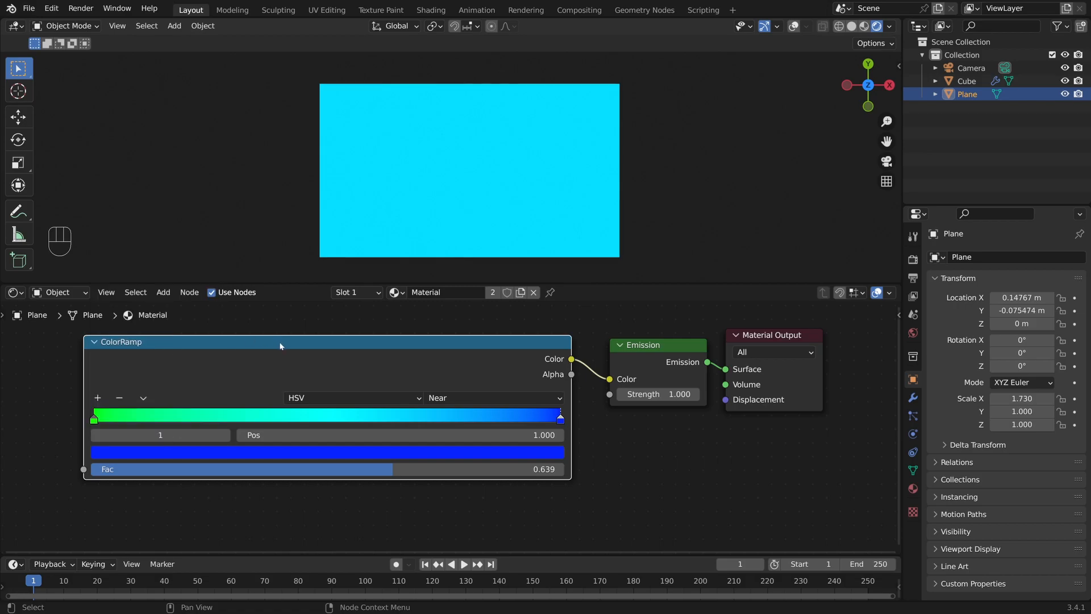
{"action": "left_click_drag", "start_coordinate": [278, 346], "coordinate": [360, 346]}
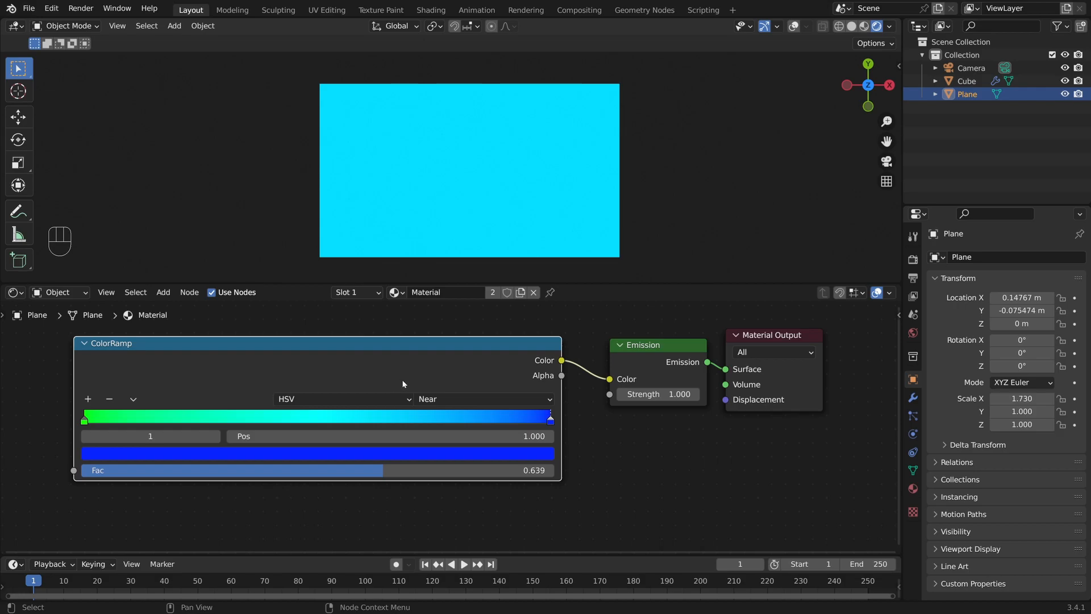
{"action": "mouse_move", "coordinate": [426, 388]}
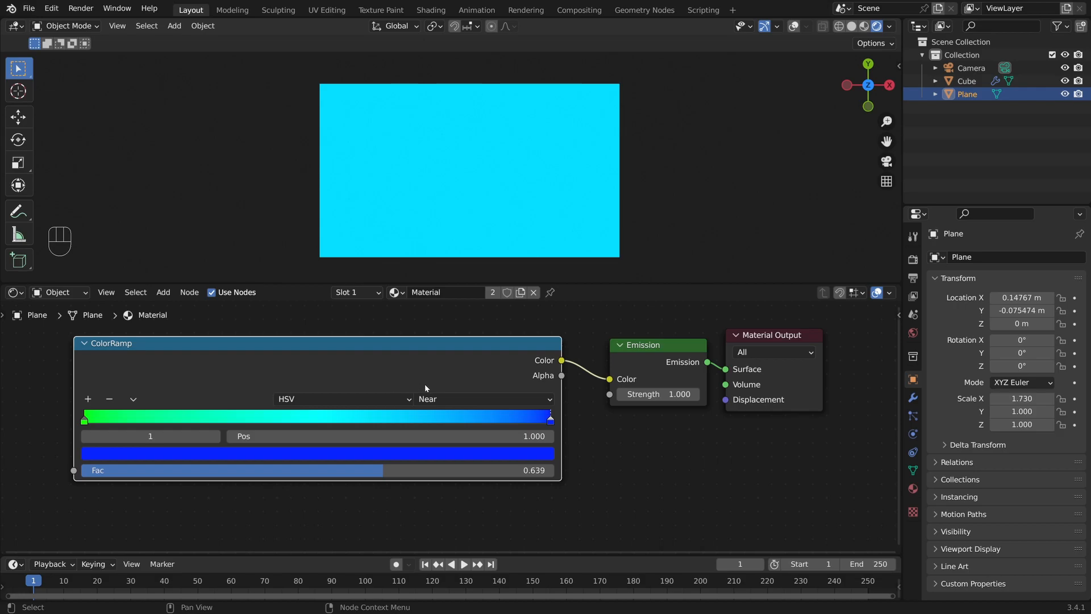
{"action": "mouse_move", "coordinate": [493, 376]}
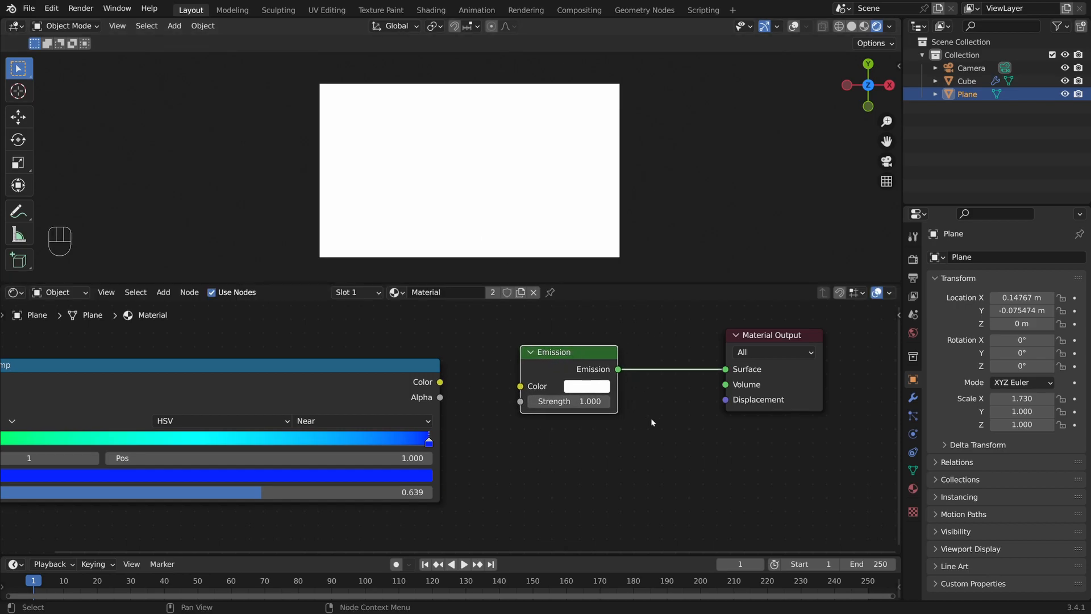
{"action": "mouse_move", "coordinate": [889, 519]}
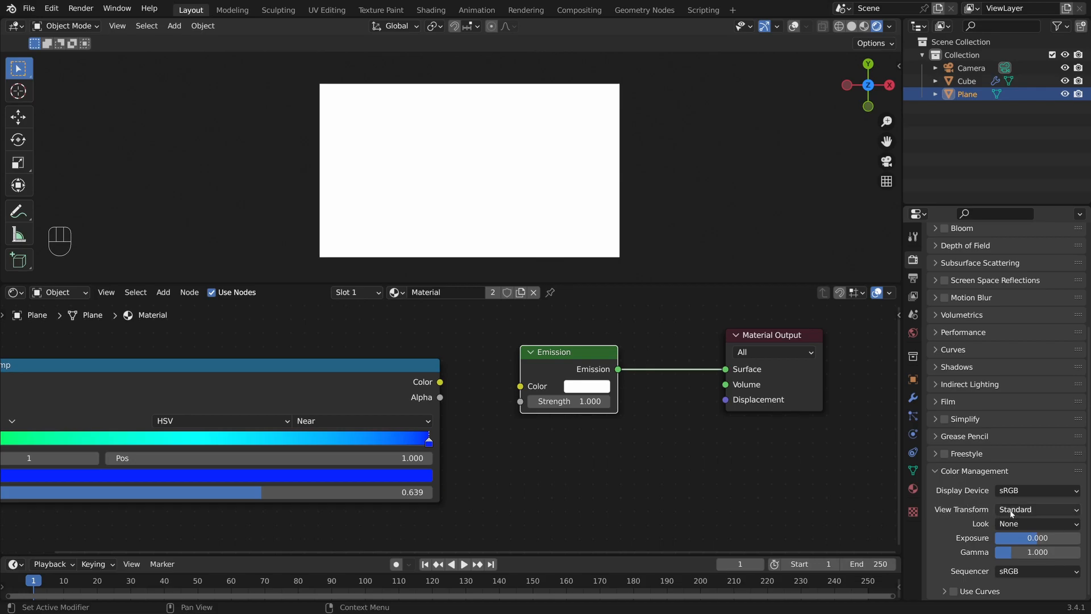
{"action": "left_click", "coordinate": [1033, 509]}
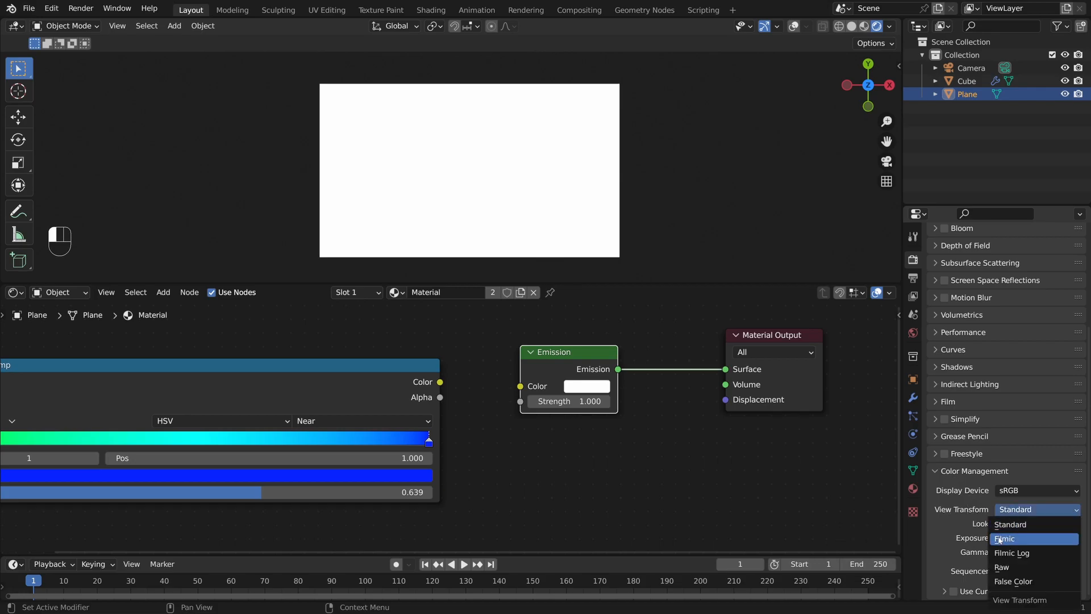
{"action": "left_click", "coordinate": [1005, 538]}
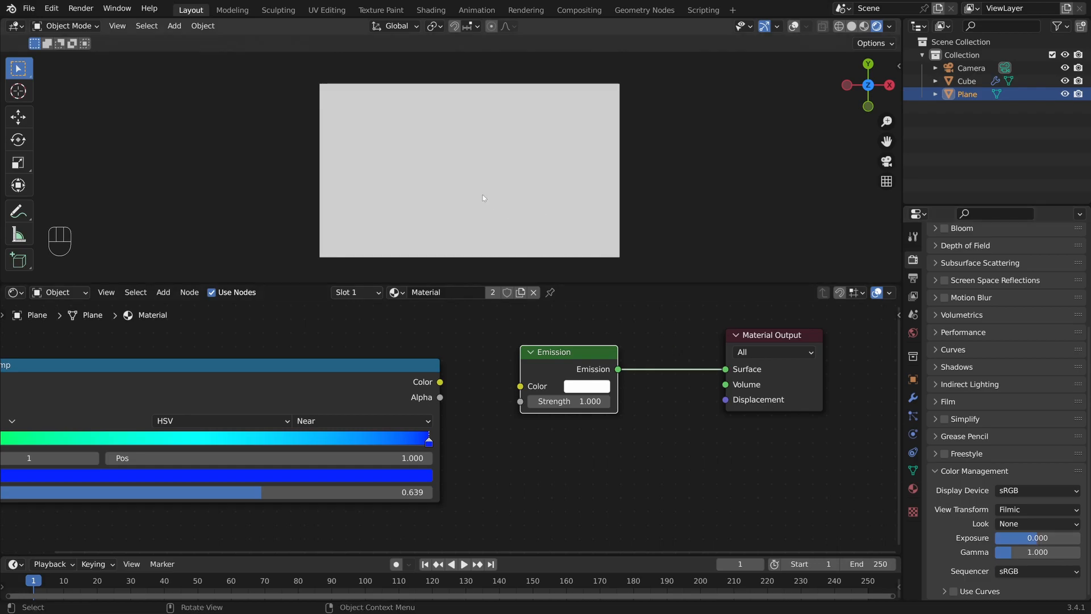
{"action": "mouse_move", "coordinate": [536, 221]}
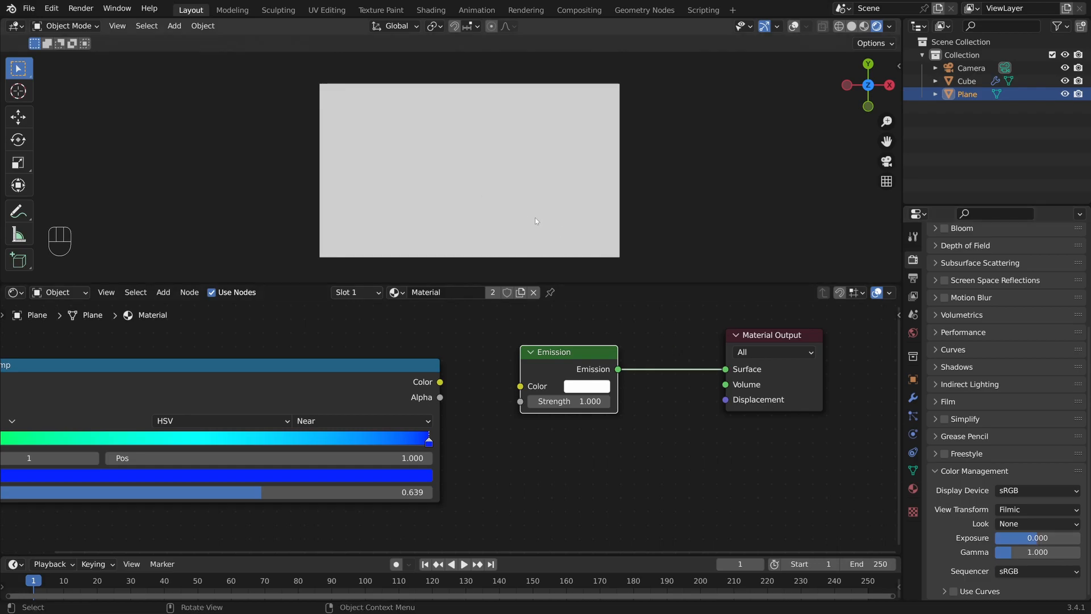
{"action": "left_click", "coordinate": [1035, 509]}
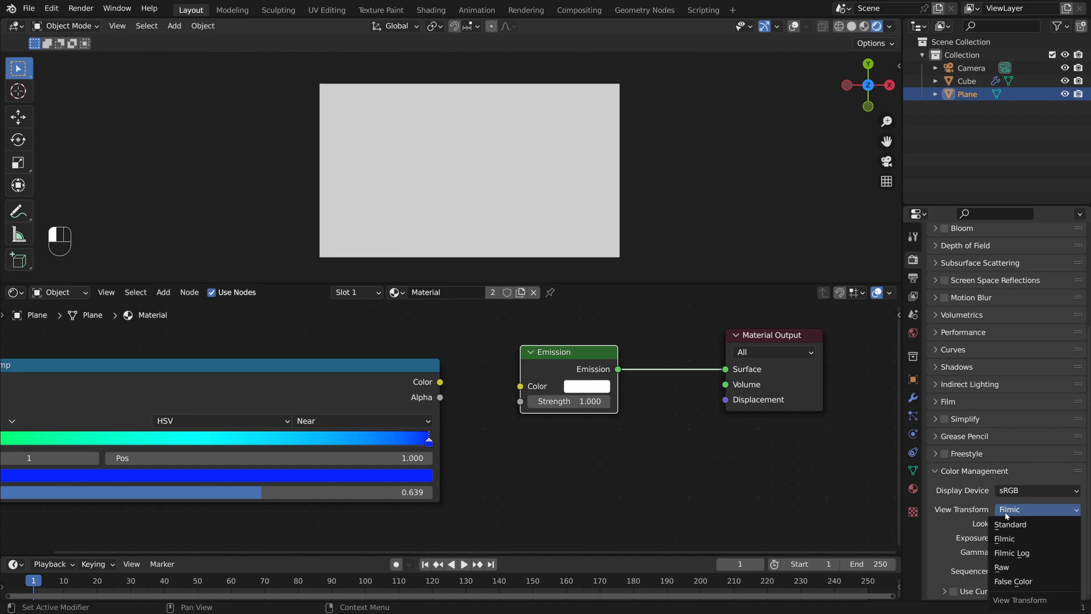
{"action": "left_click", "coordinate": [1010, 525]}
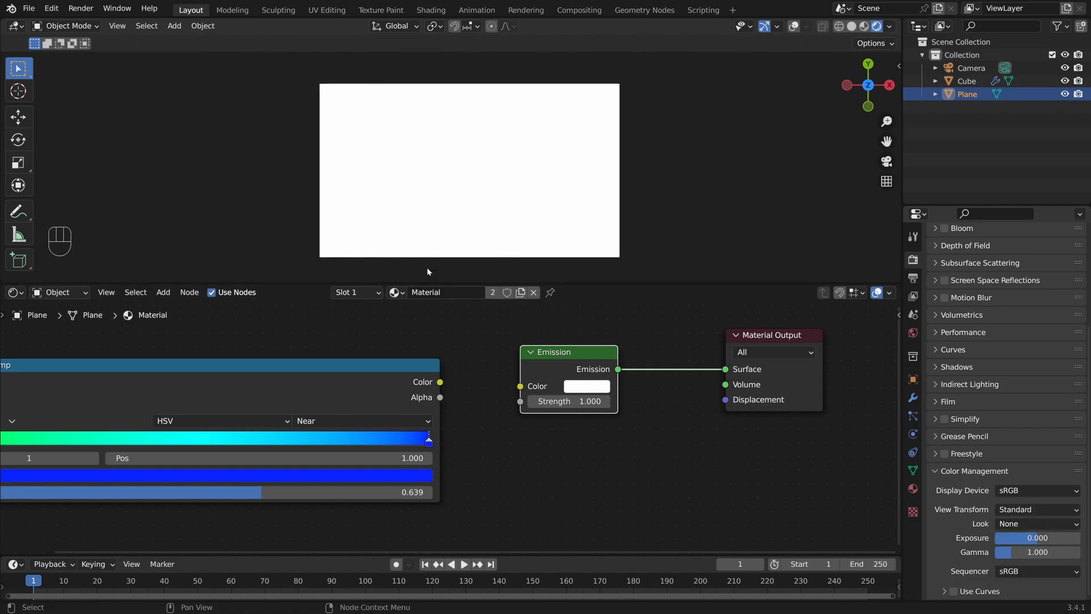
{"action": "mouse_move", "coordinate": [441, 218]}
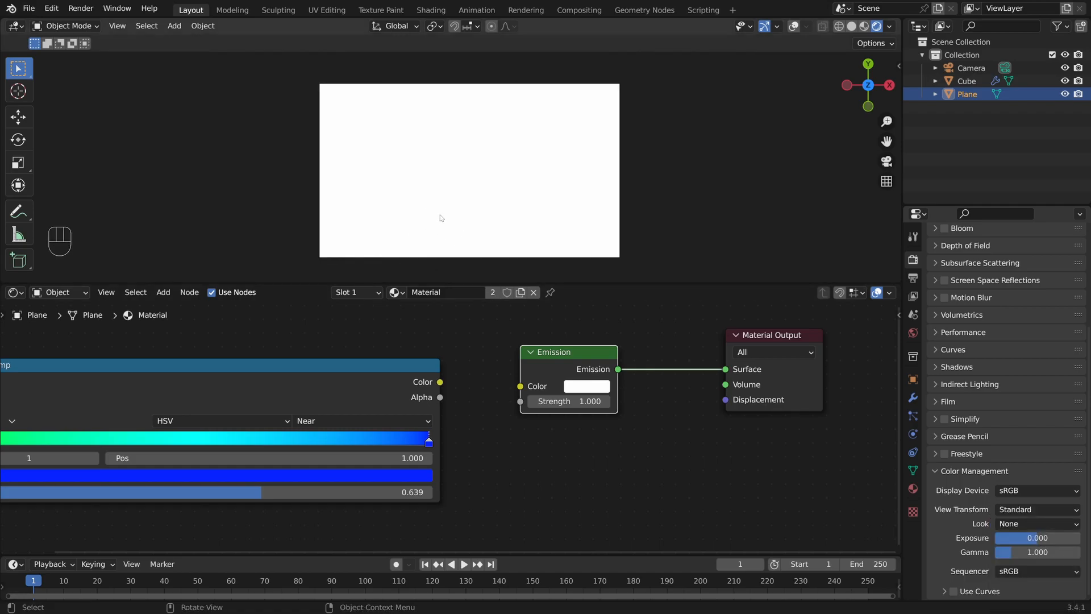
{"action": "mouse_move", "coordinate": [448, 222]}
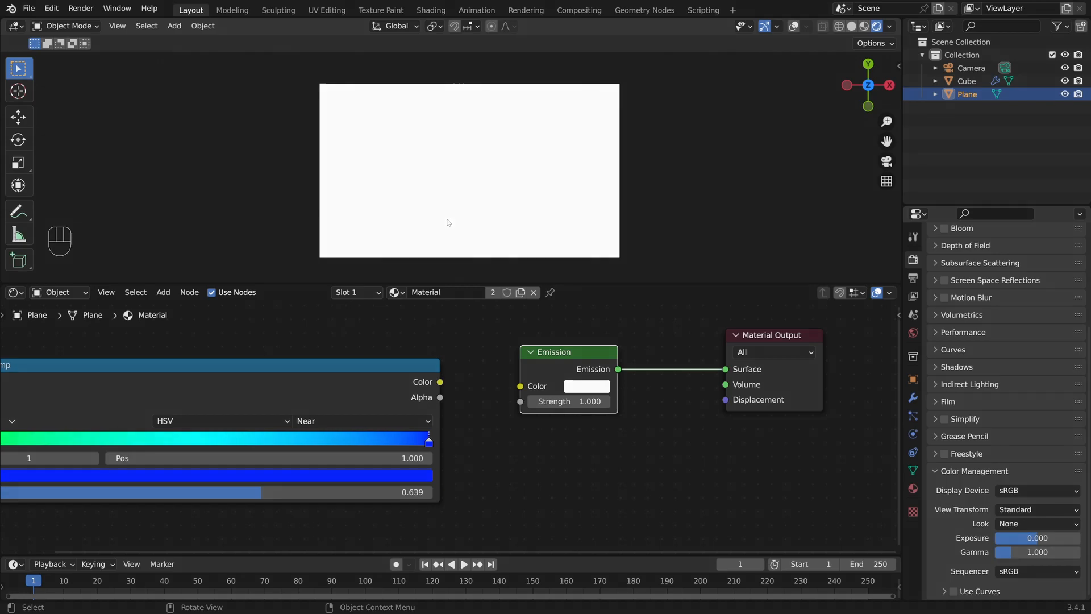